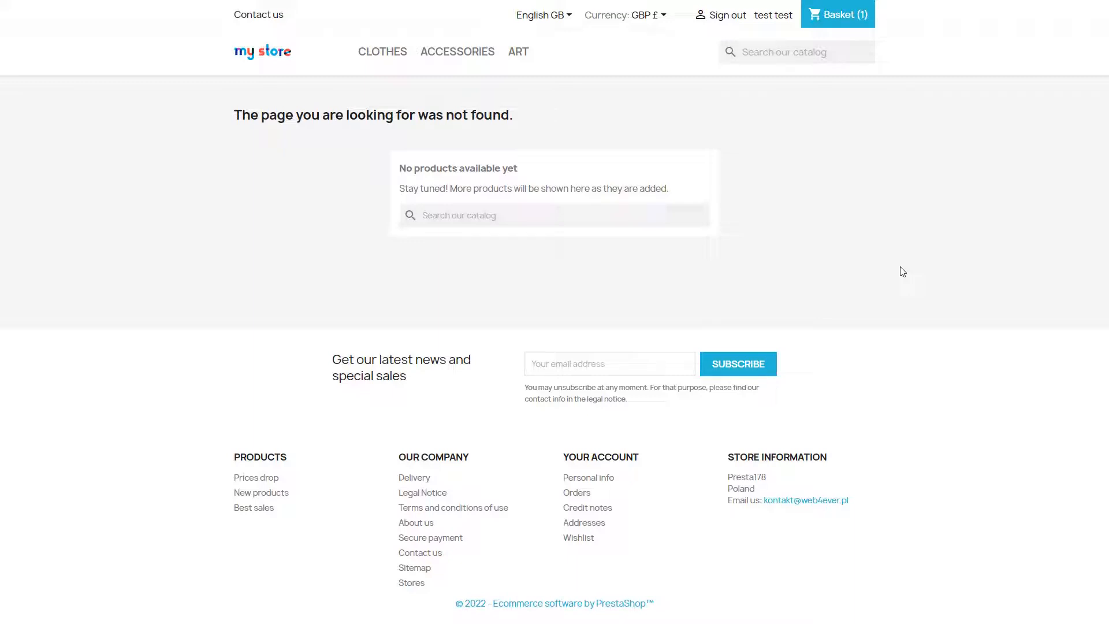
mouse_move(939, 271)
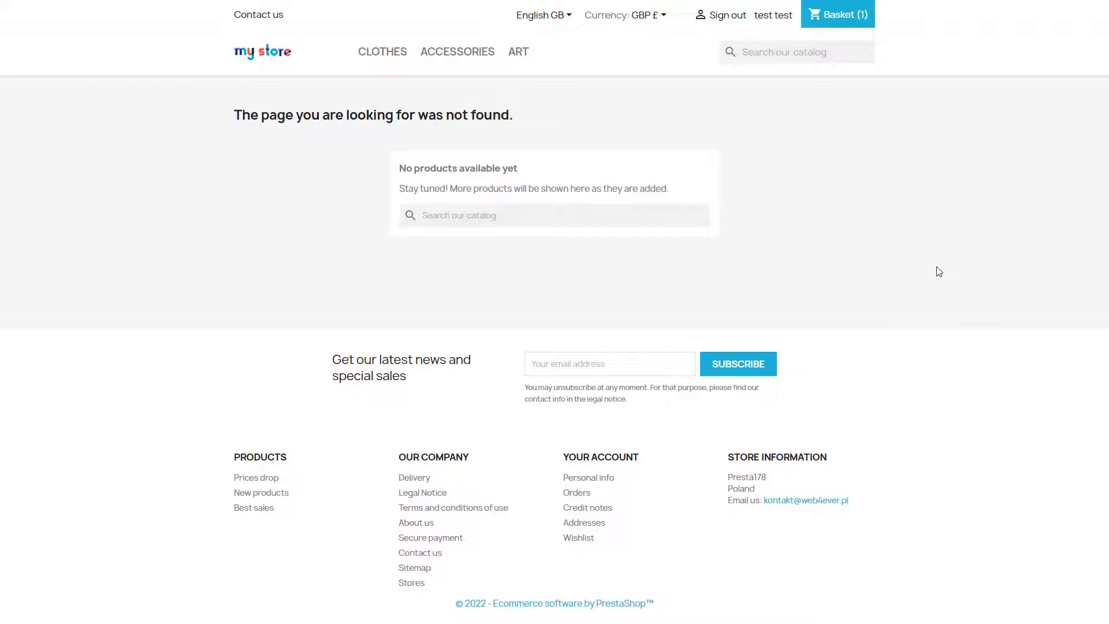
mouse_move(931, 221)
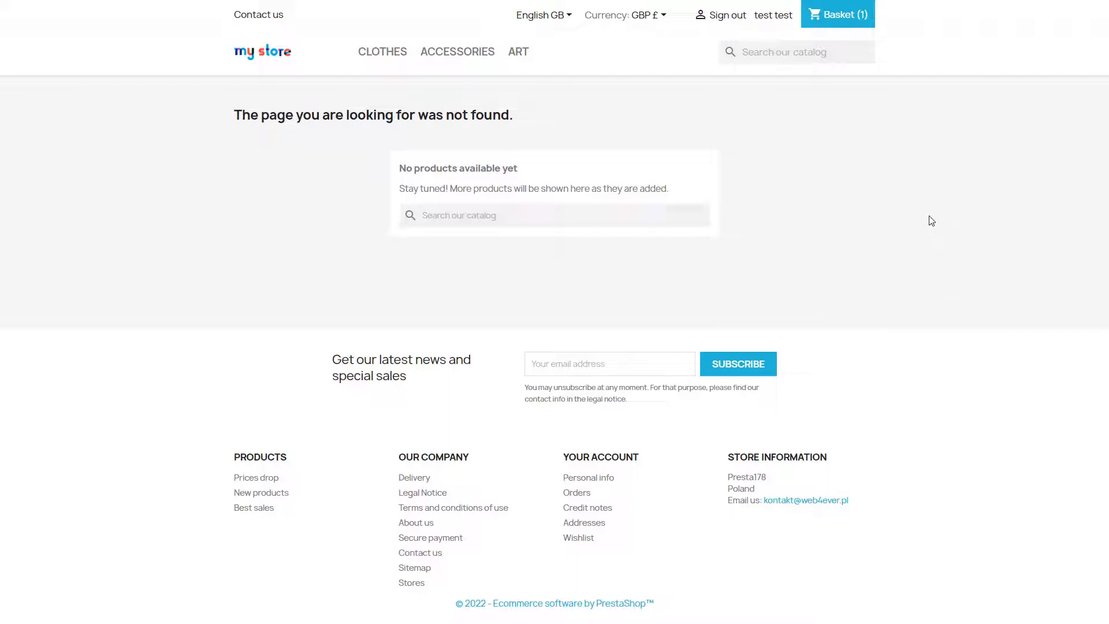
mouse_move(710, 240)
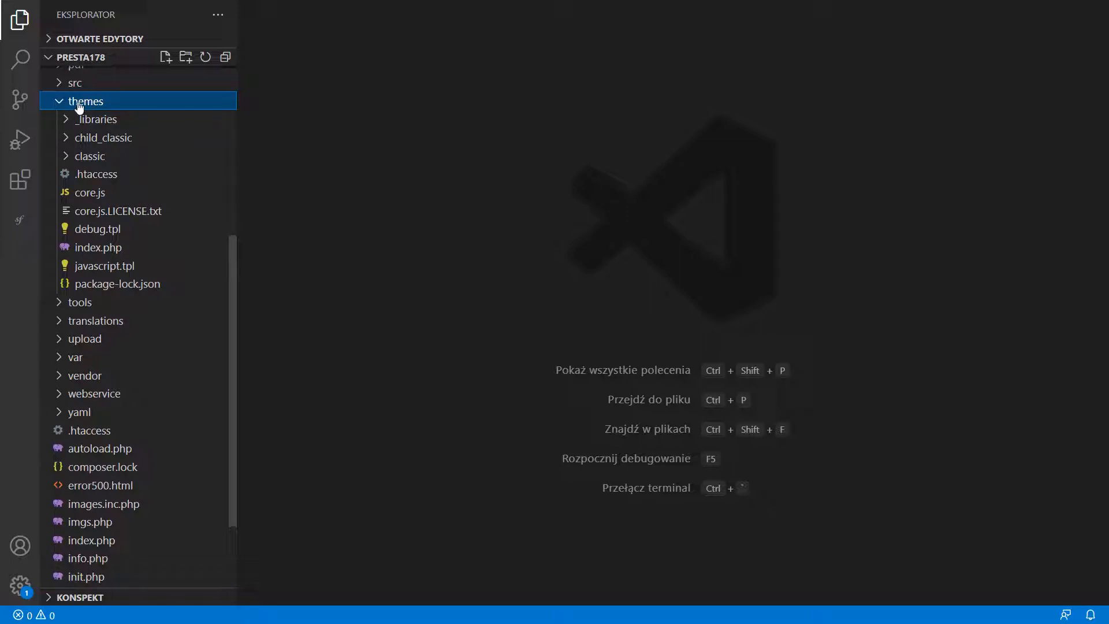
mouse_move(120, 156)
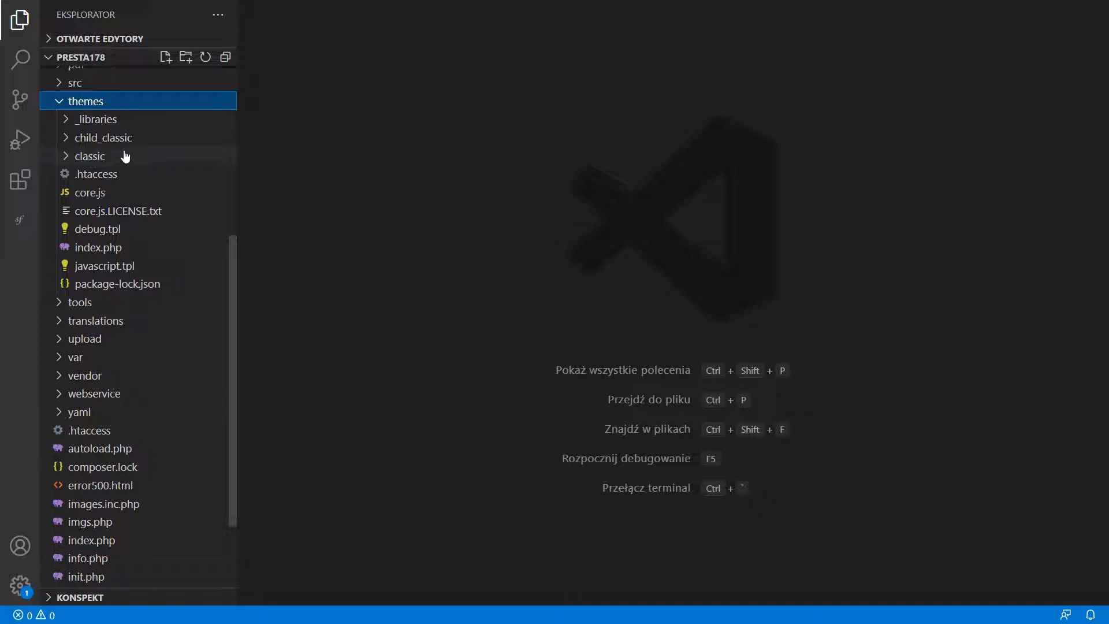
mouse_move(123, 156)
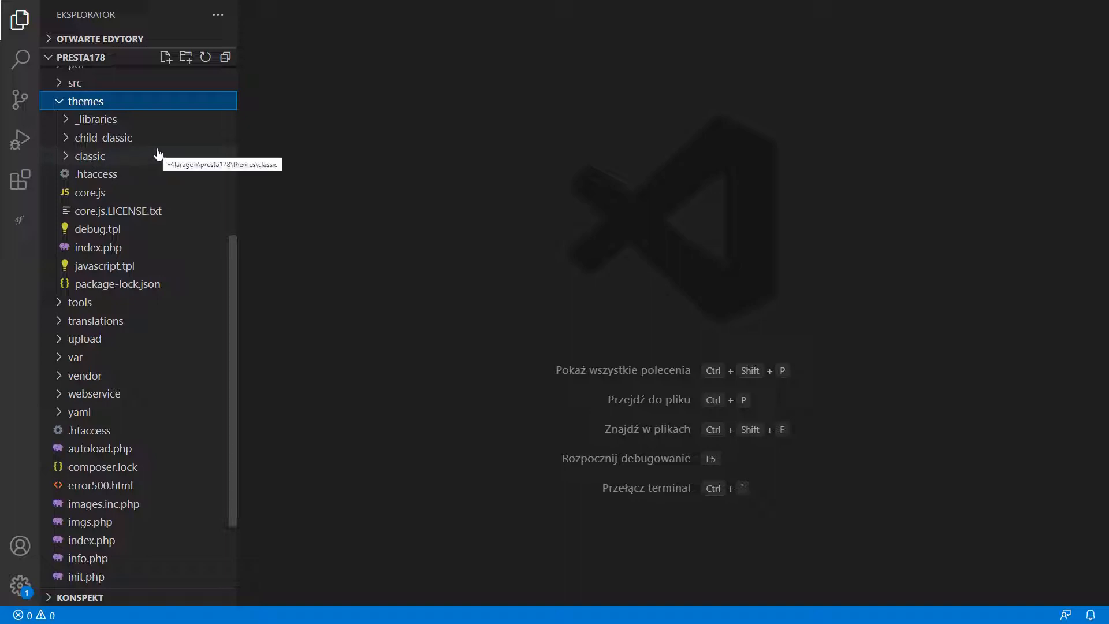
mouse_move(115, 147)
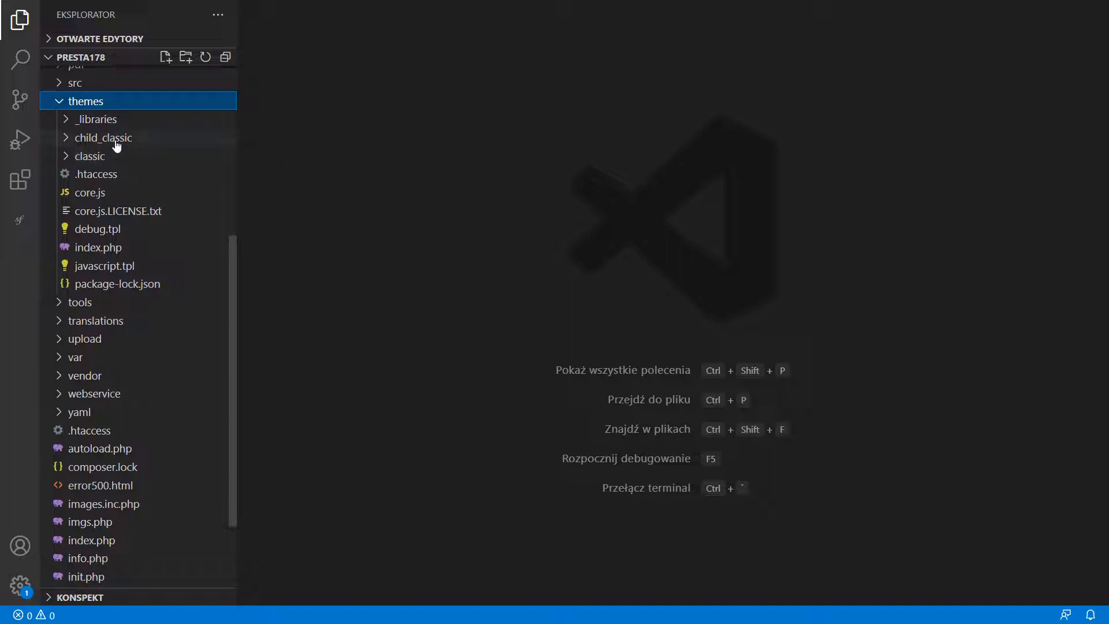
mouse_move(103, 137)
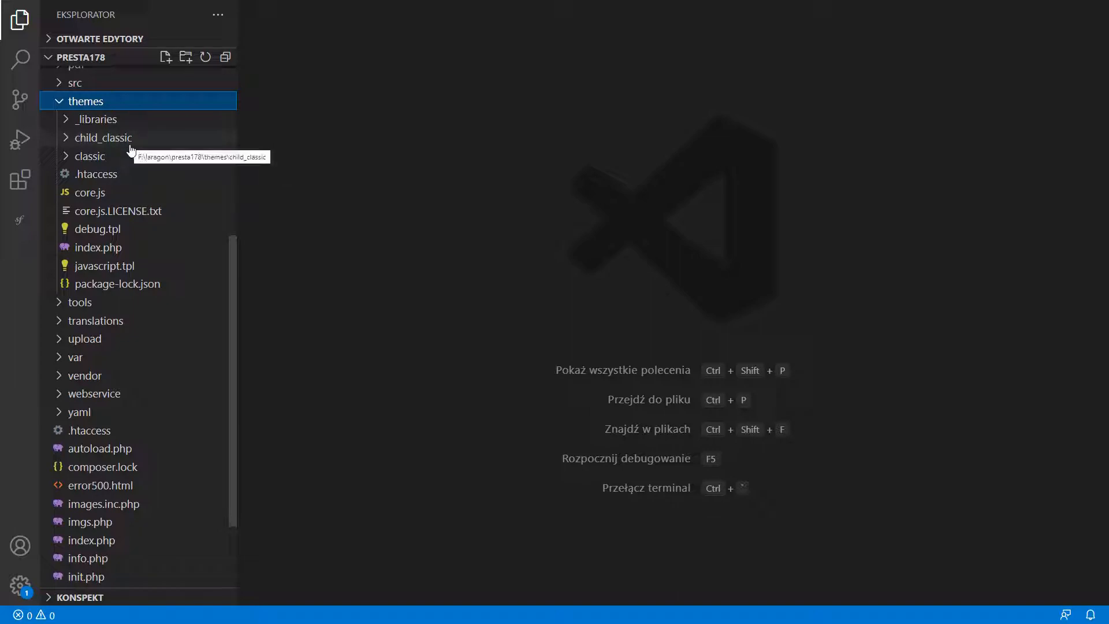
mouse_move(197, 141)
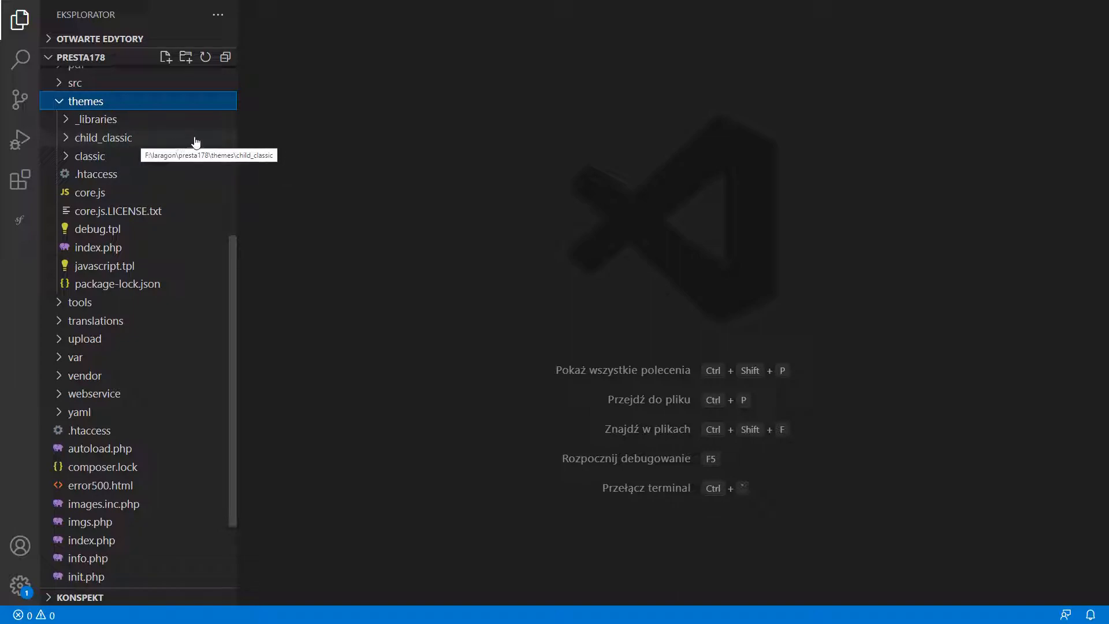
mouse_move(207, 143)
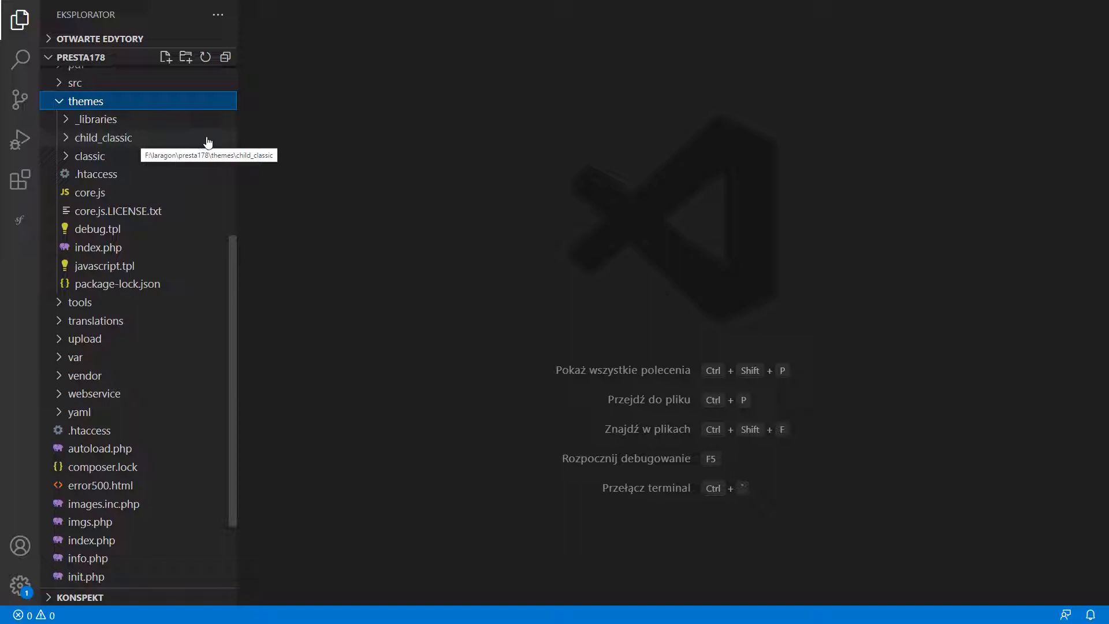
mouse_move(183, 162)
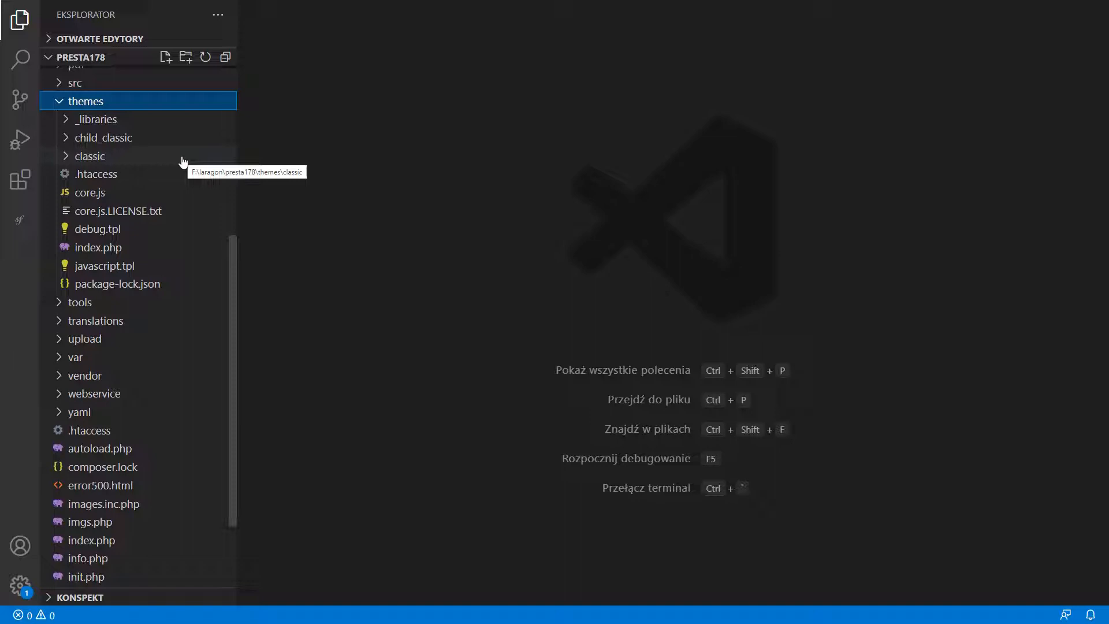
mouse_move(67, 161)
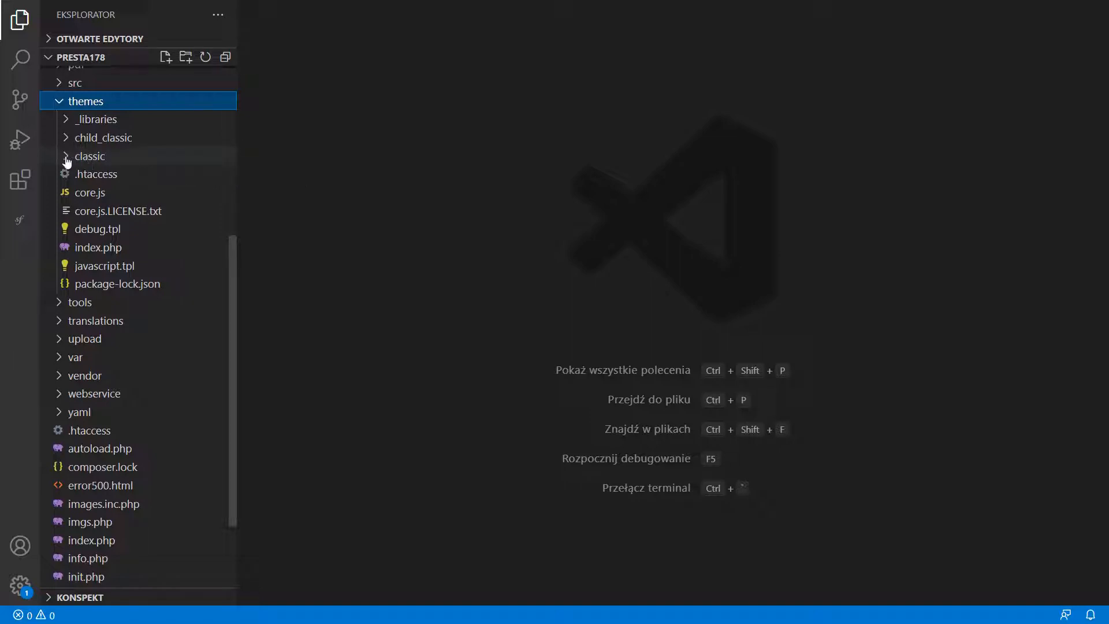
Expand classic > templates > errors, open 404.tpl and read through its Smarty blocks
click(90, 156)
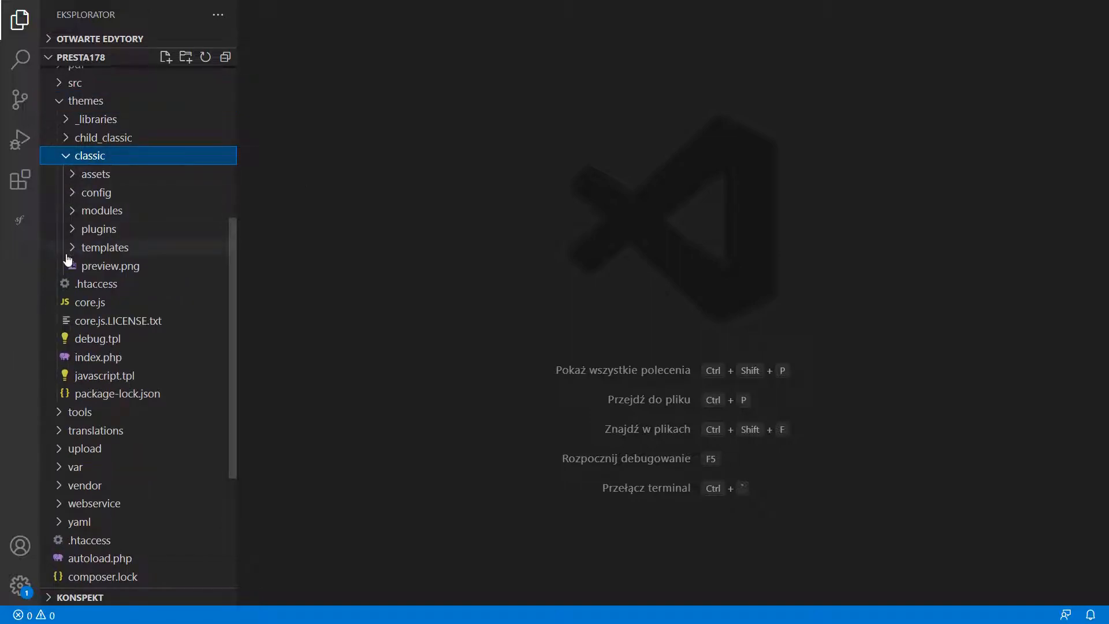
click(105, 247)
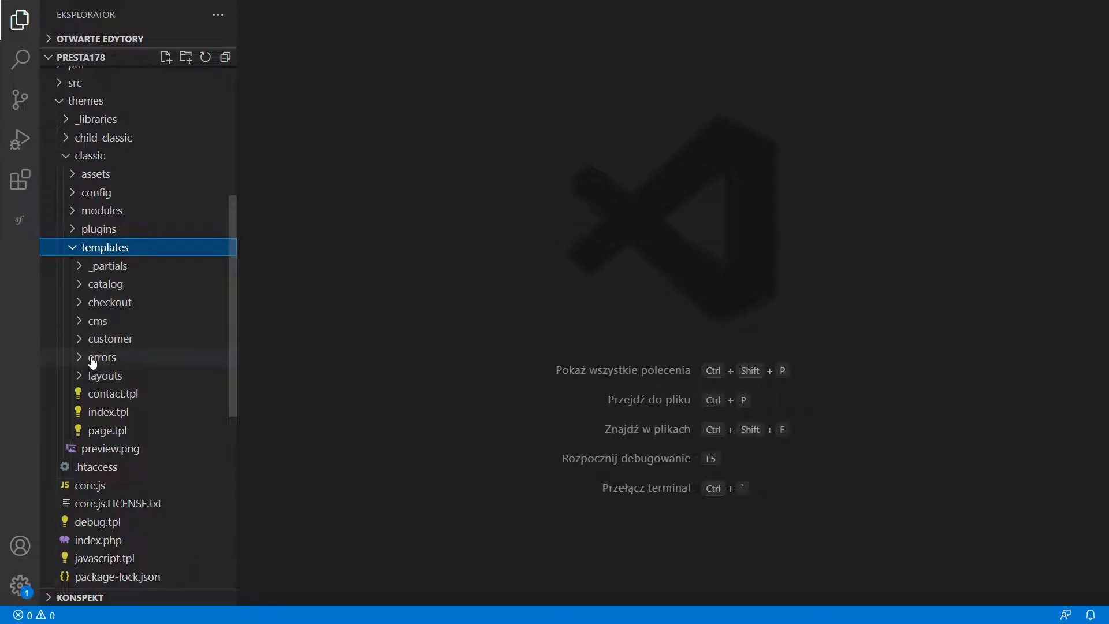
click(103, 357)
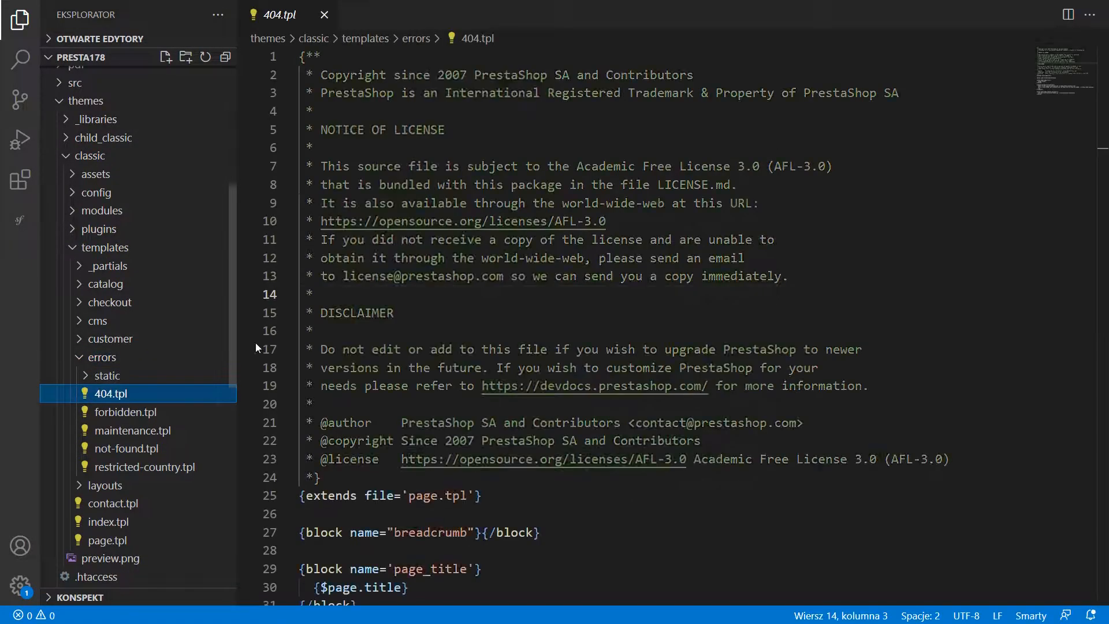
scroll(down, 3)
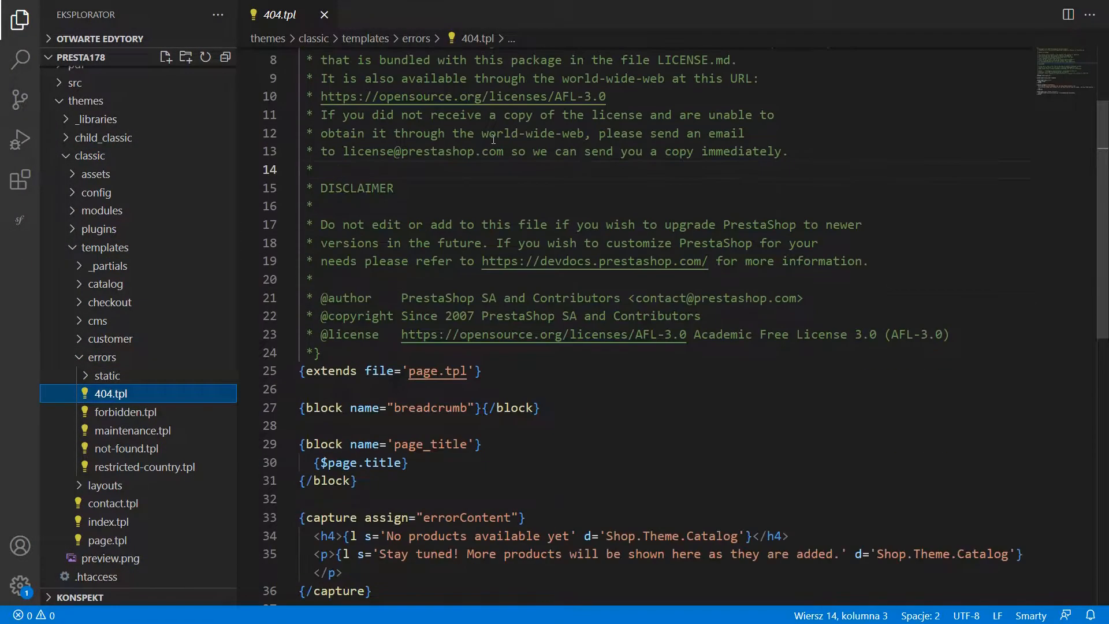
scroll(down, 3)
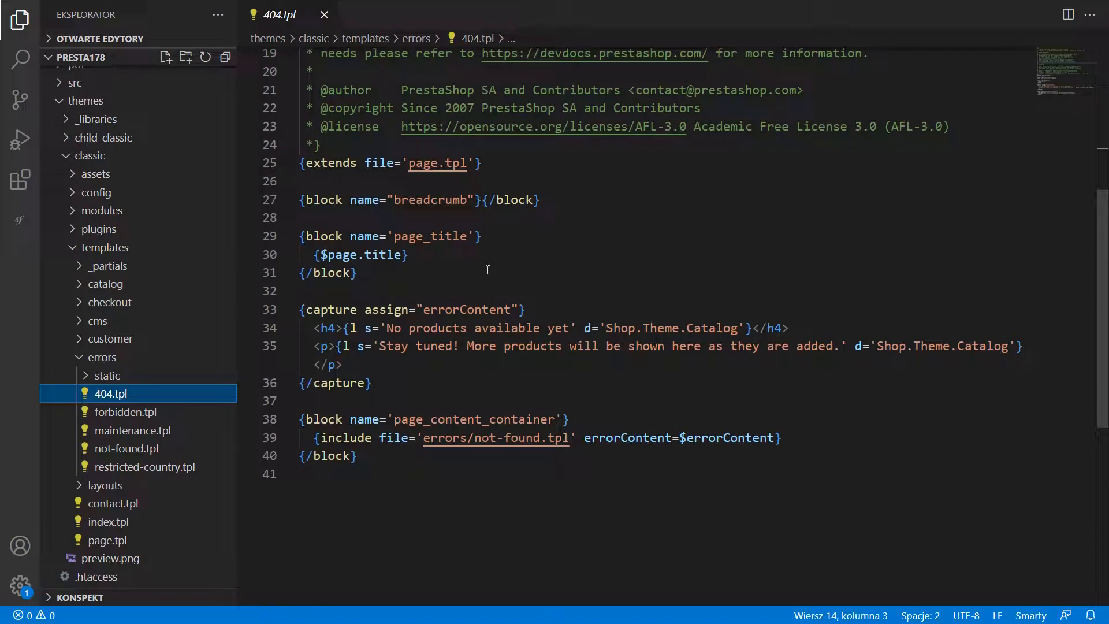
mouse_move(70, 143)
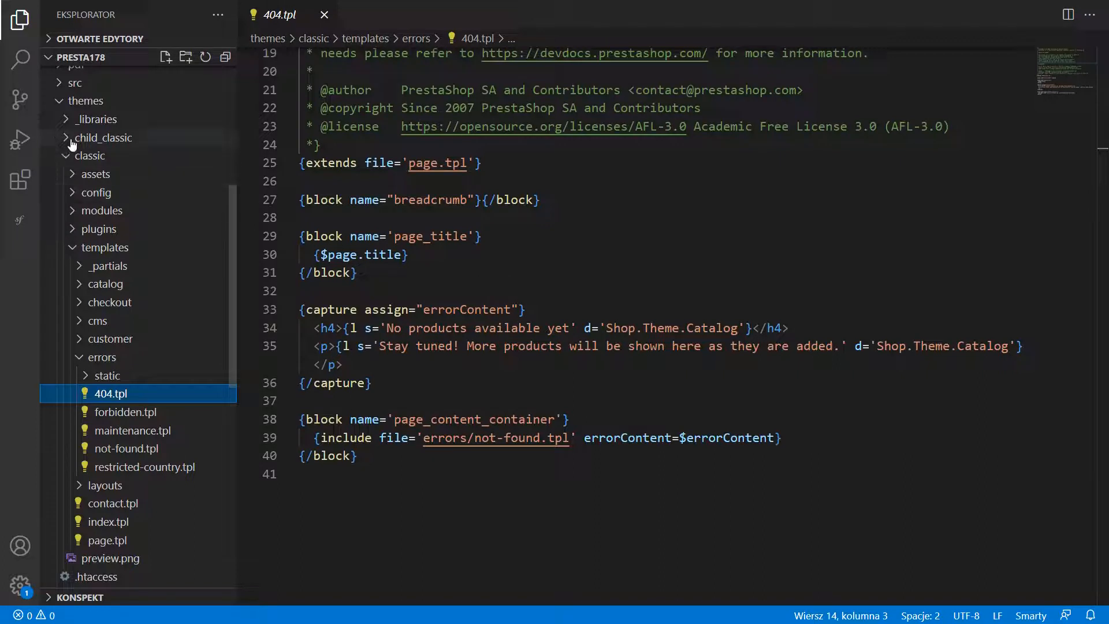
Create a new 404.tpl file in child_classic/templates/errors and open it empty
click(105, 138)
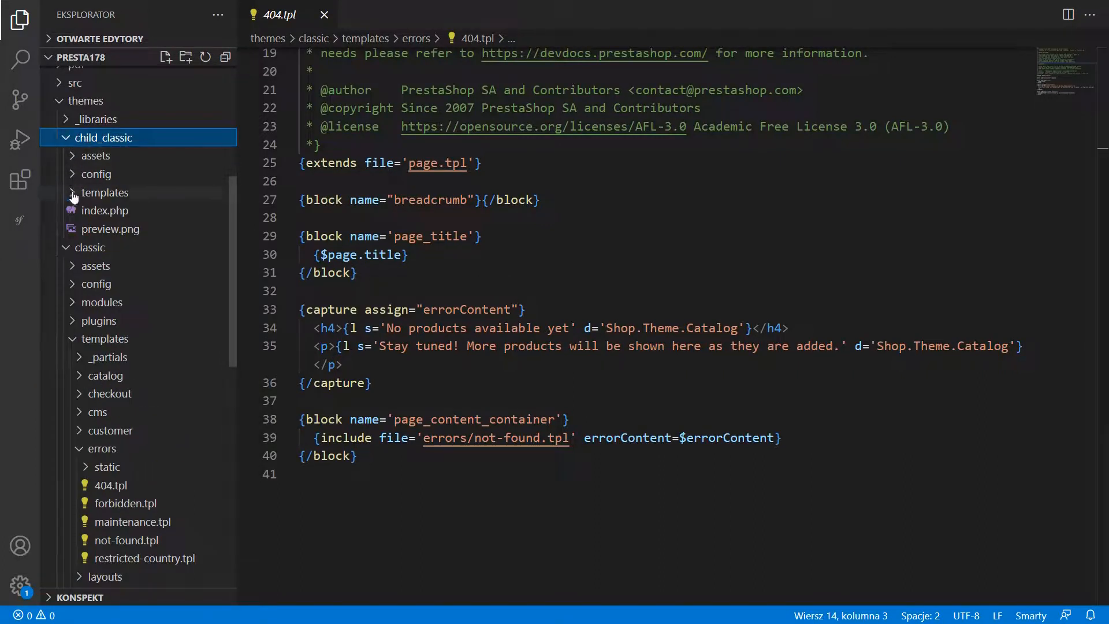
right_click(105, 193)
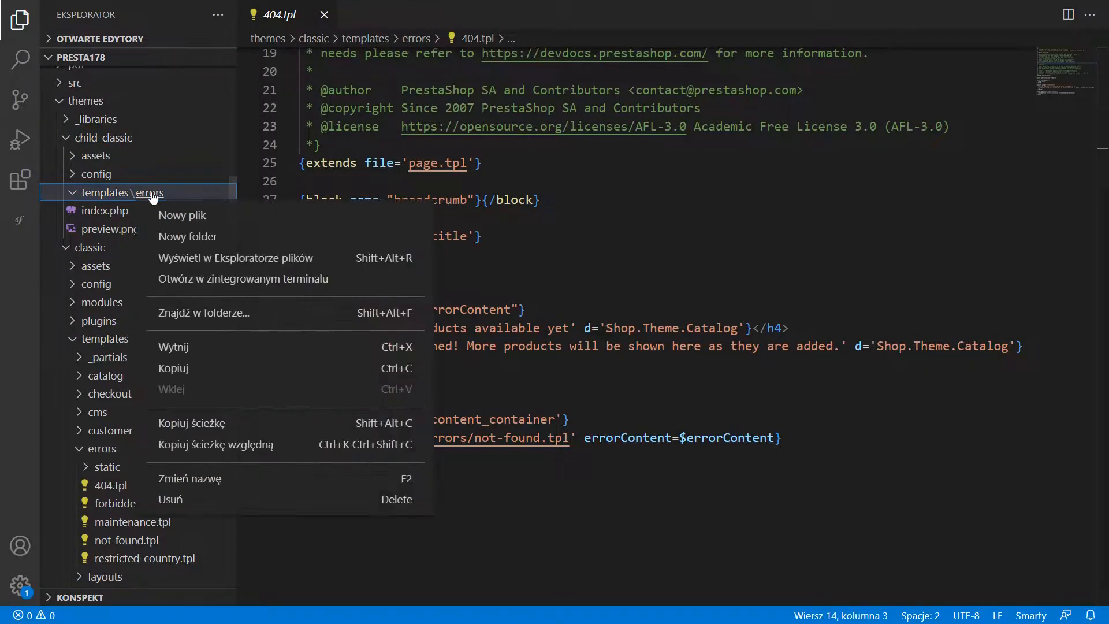
click(181, 215)
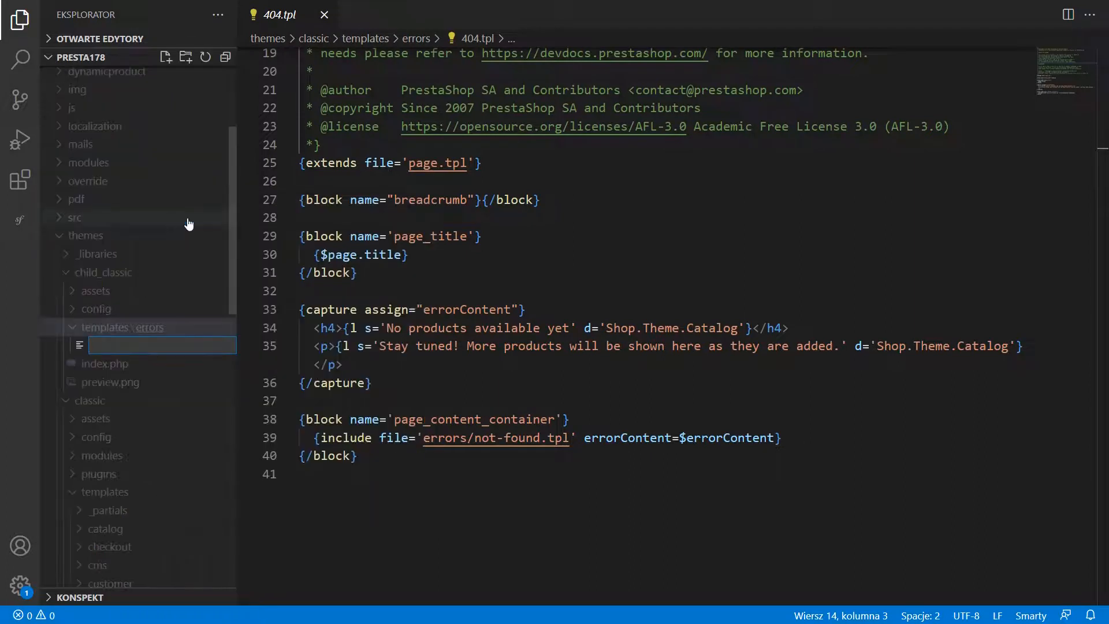
text(404.)
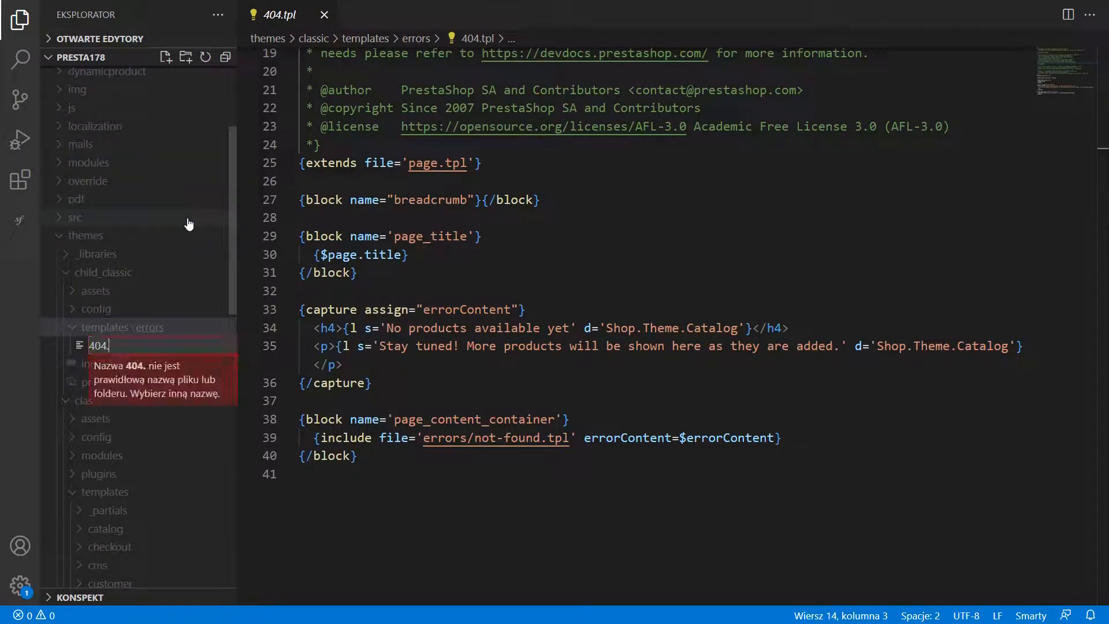
key(Enter)
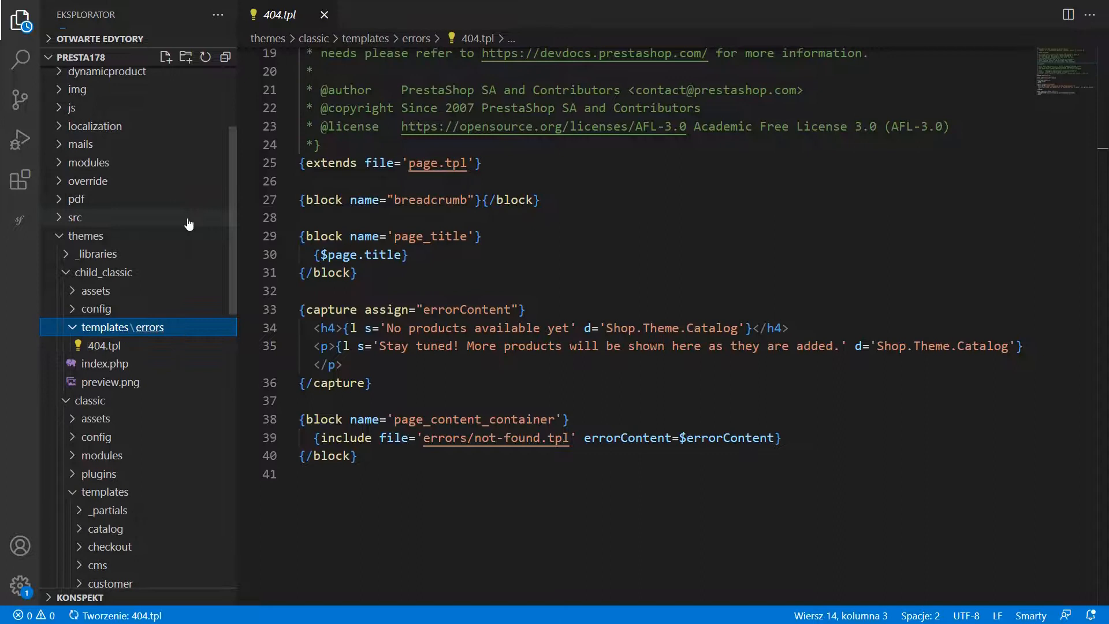
click(103, 345)
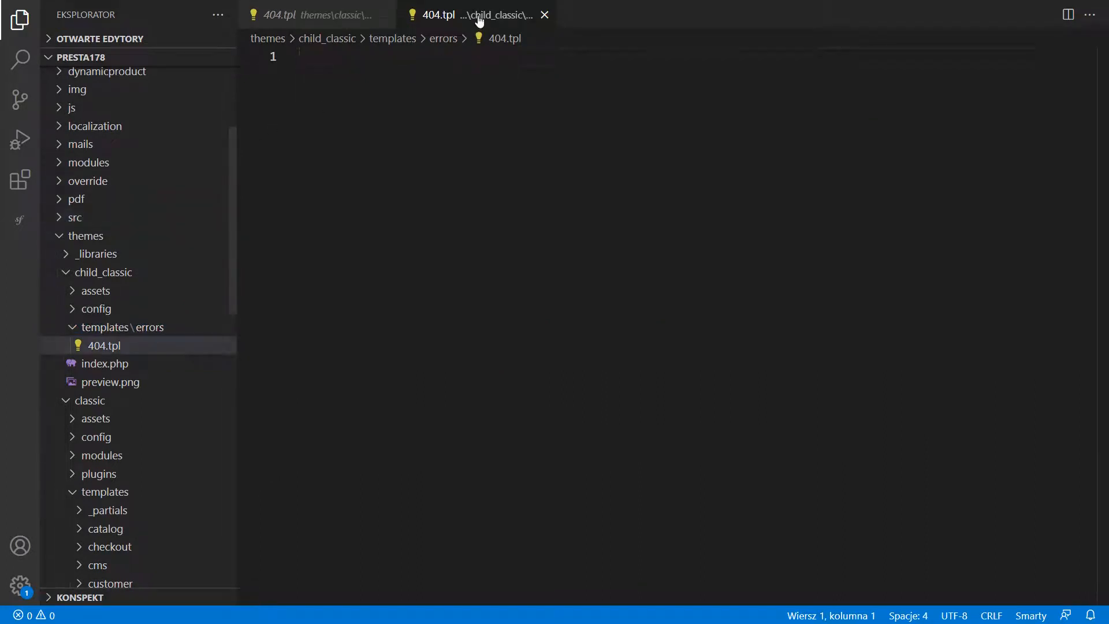
mouse_move(311, 15)
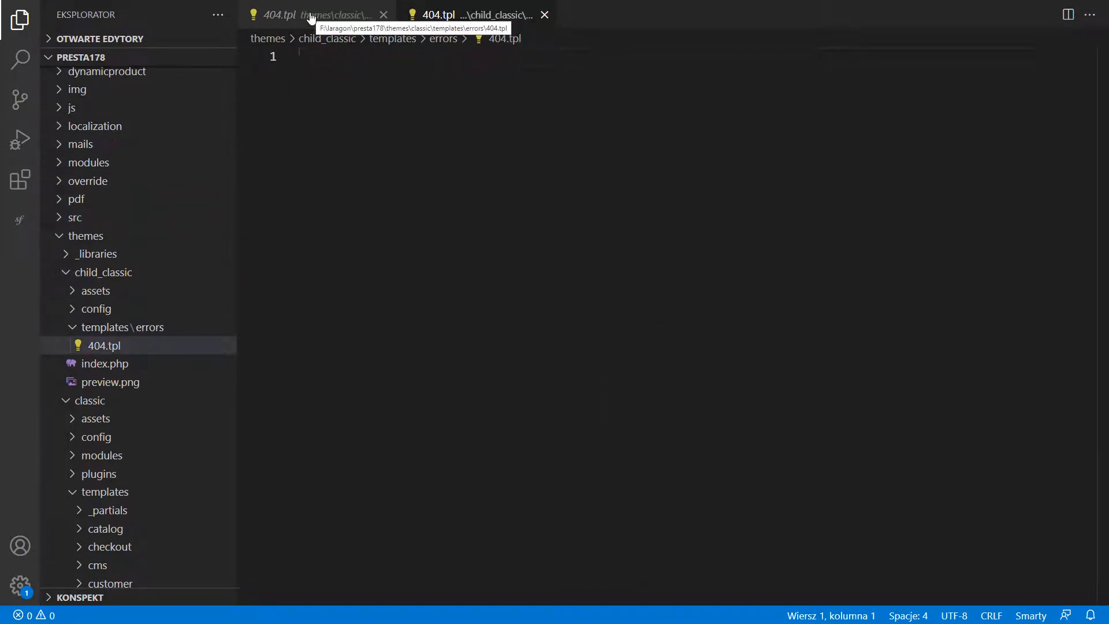
mouse_move(443, 43)
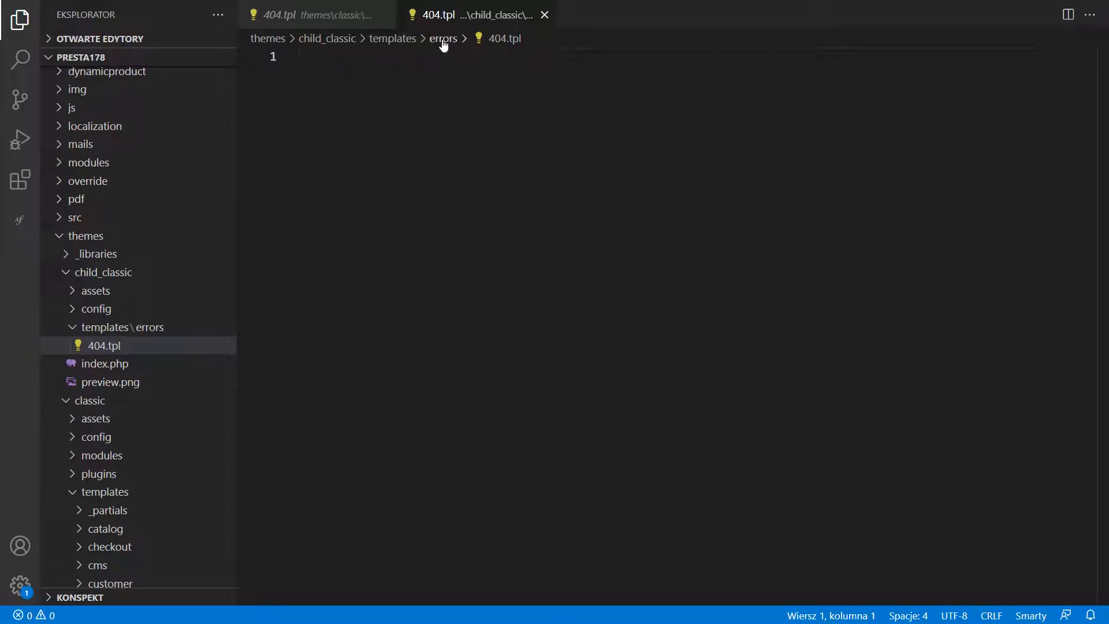
mouse_move(382, 80)
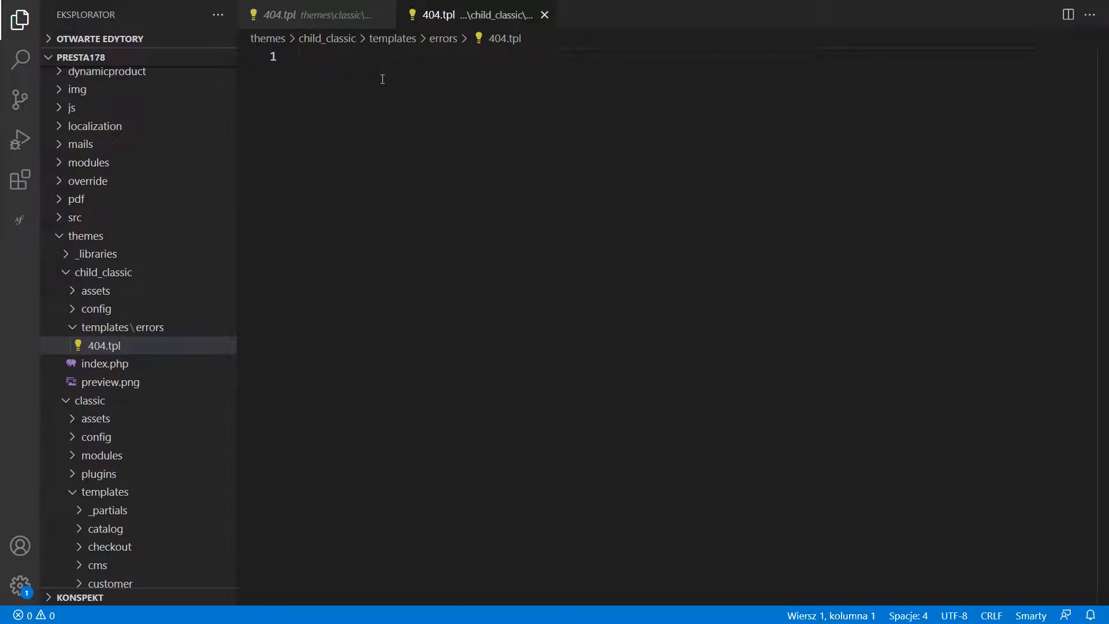
Write {extends file="parent:errors/404.tpl"} as the first line of the child template
text(extends file="parent"})
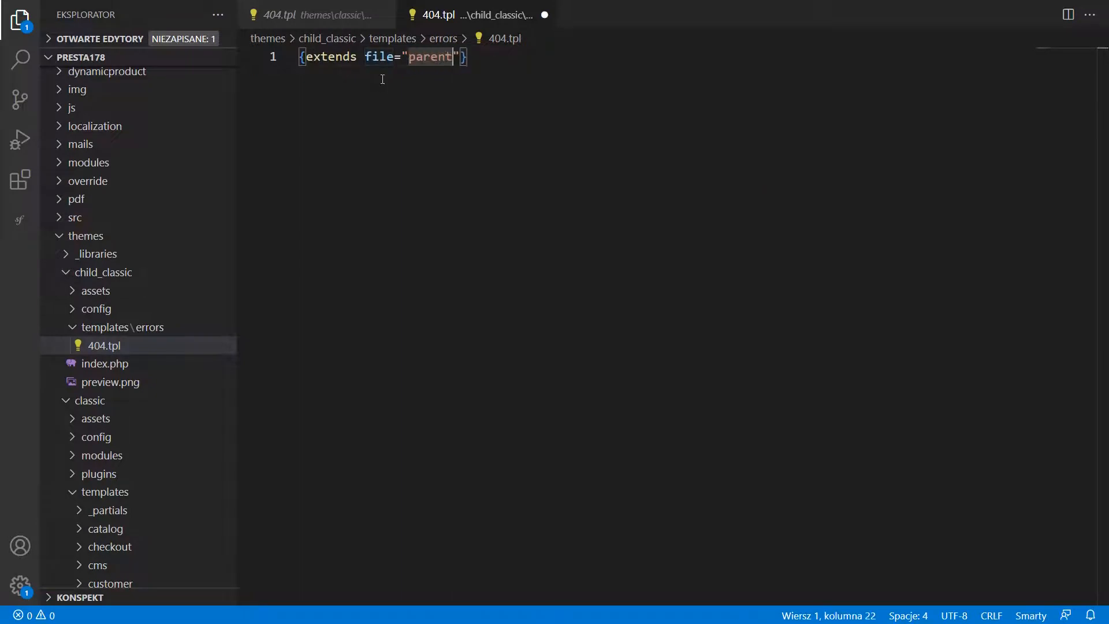
text(:errors)
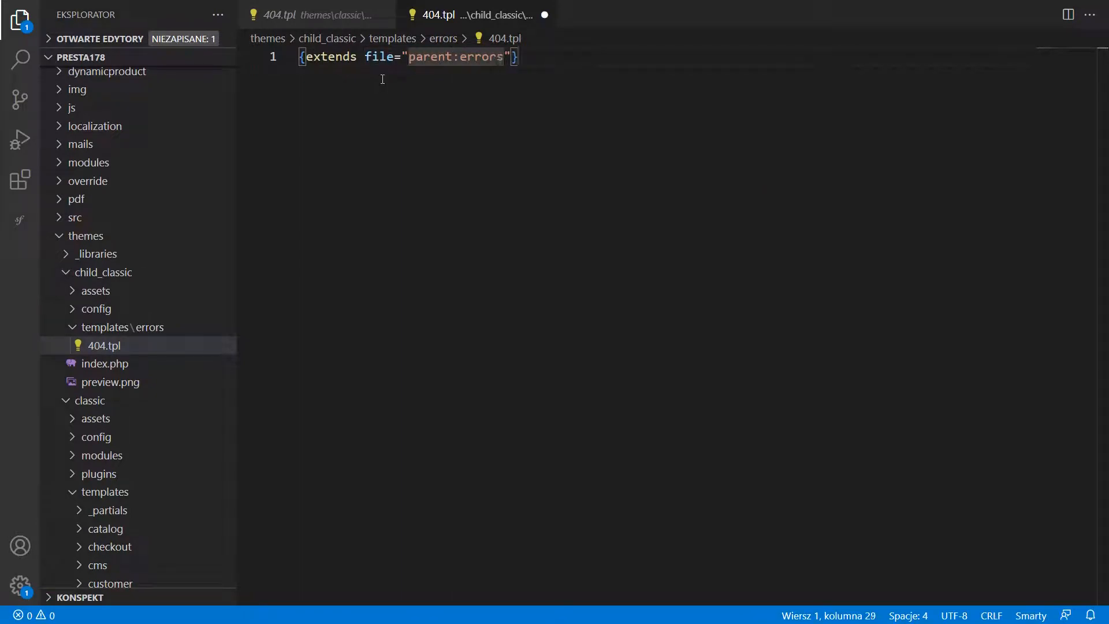
text(/404.tpl)
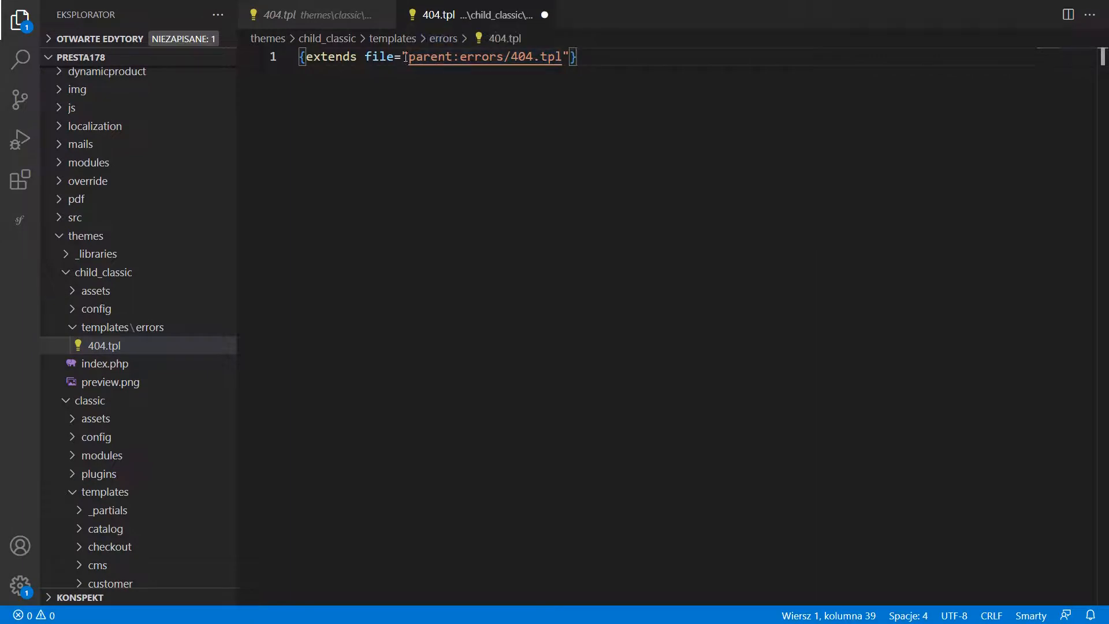
click(317, 14)
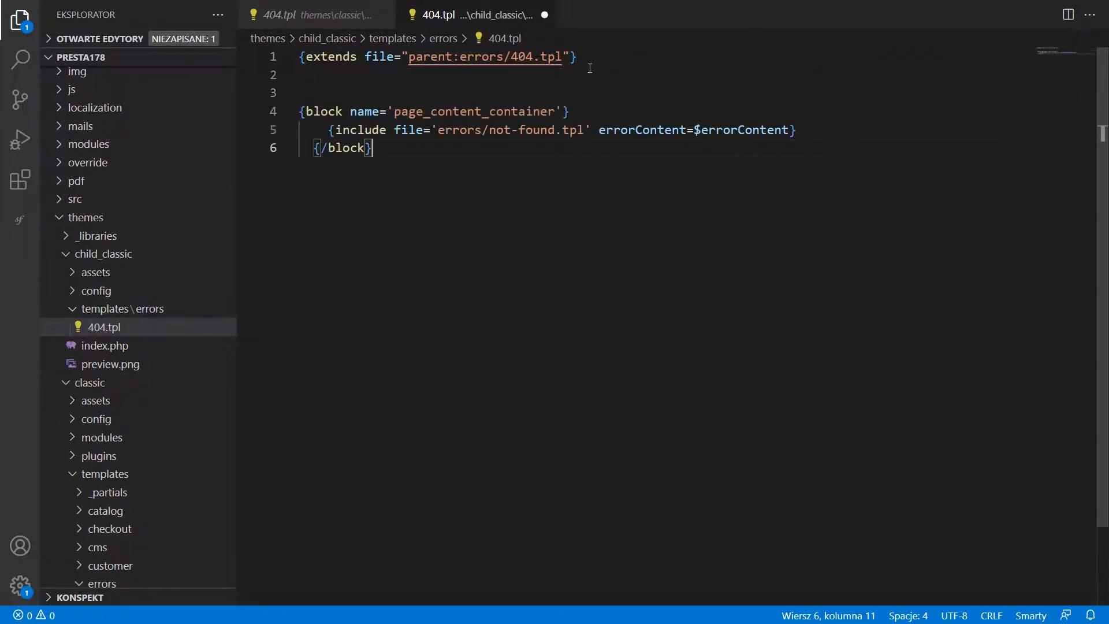
Add an 'Extended view!' line inside the page_content_container block
click(316, 148)
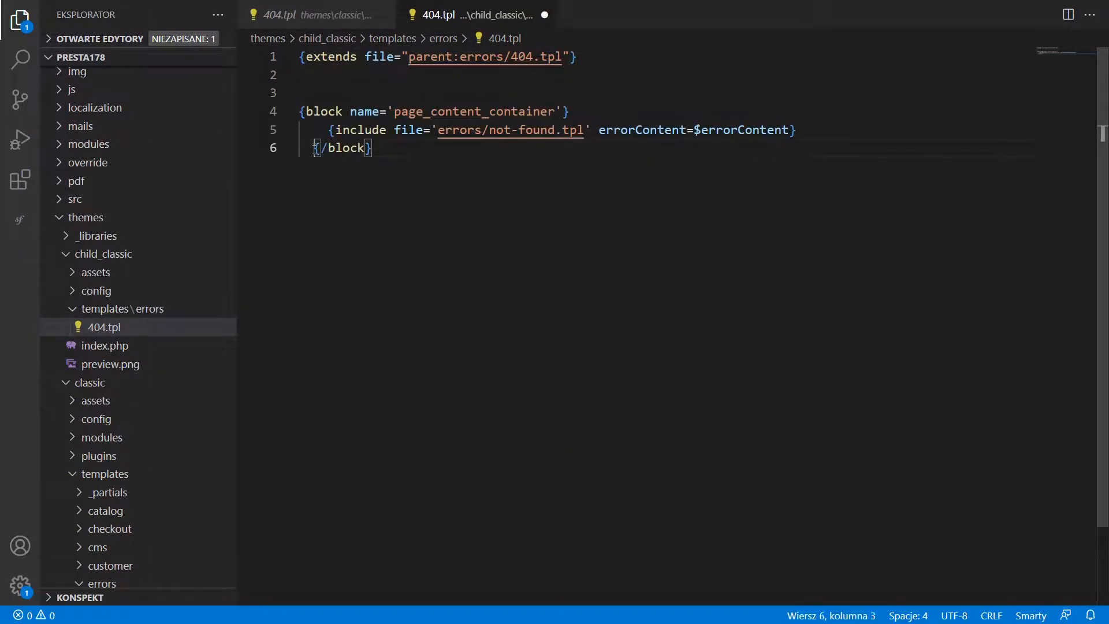
text(Extenfef)
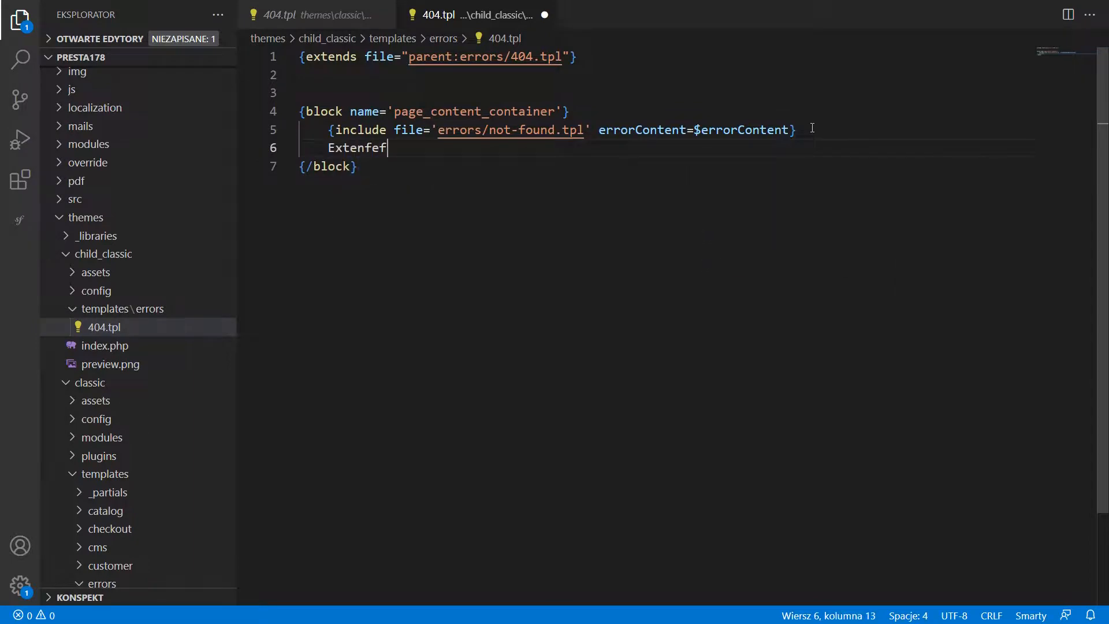
text(ed view!)
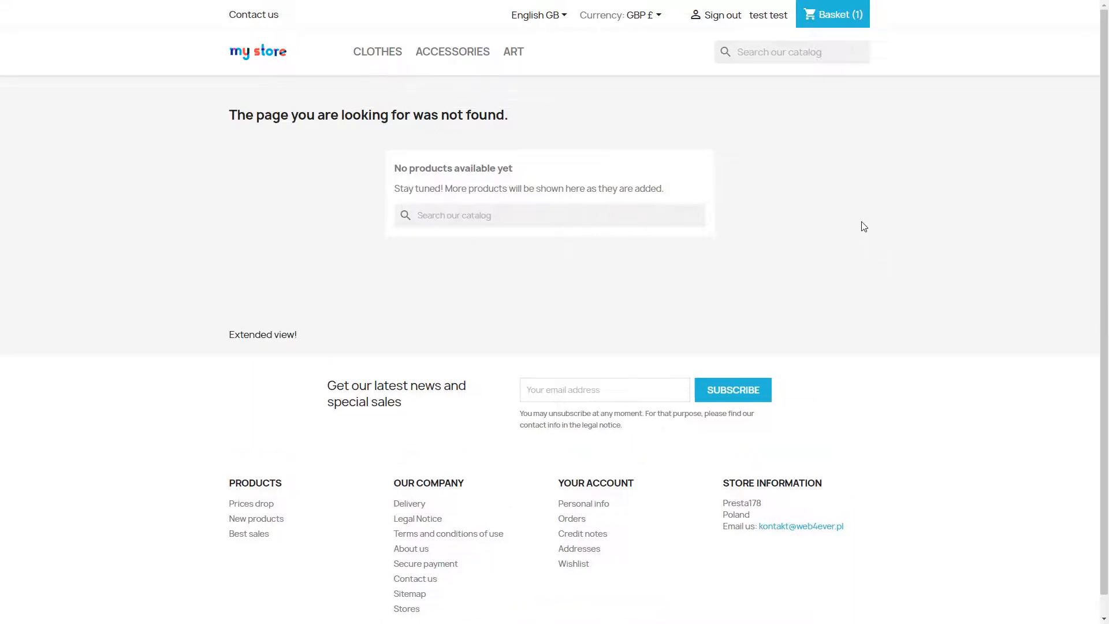
mouse_move(221, 320)
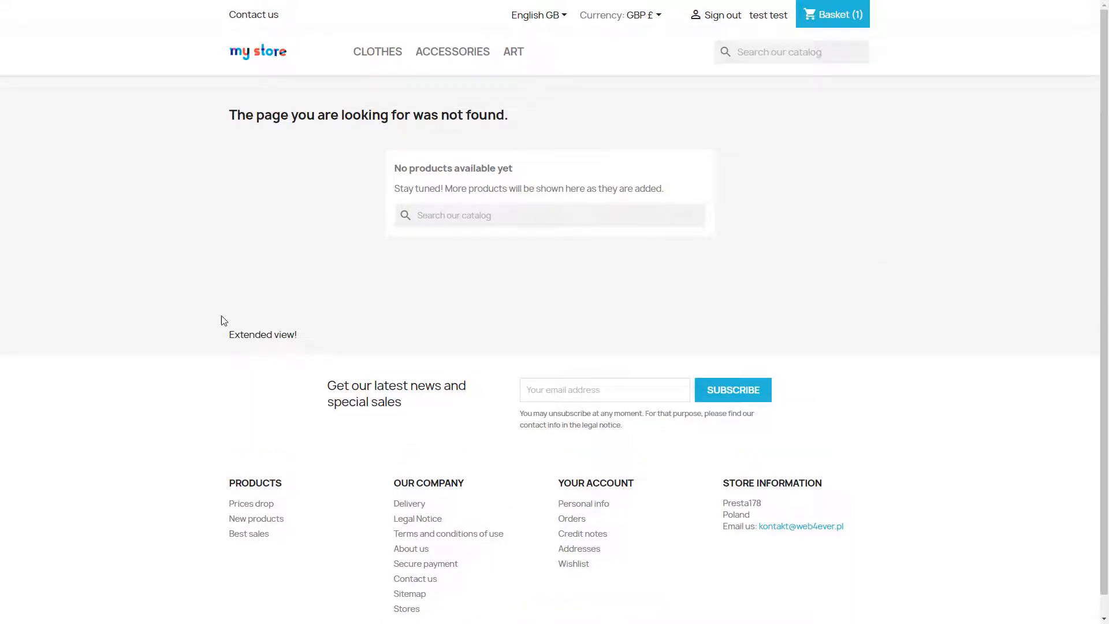
mouse_move(309, 342)
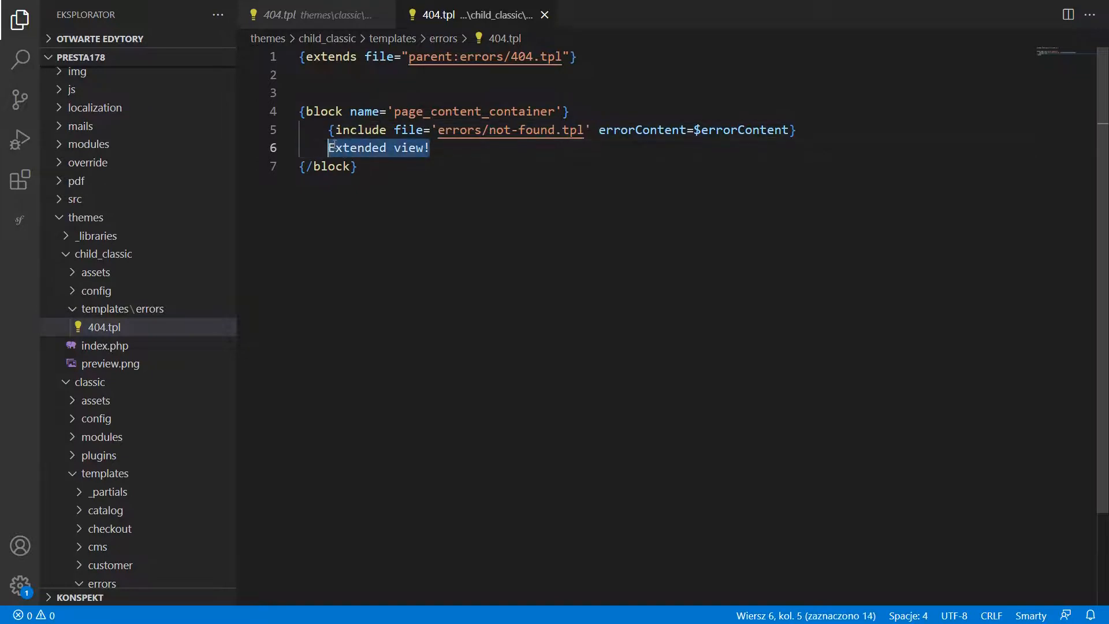
Replace the text with {hook h='displayHome' mod='ps_featuredproducts'}
text({hook})
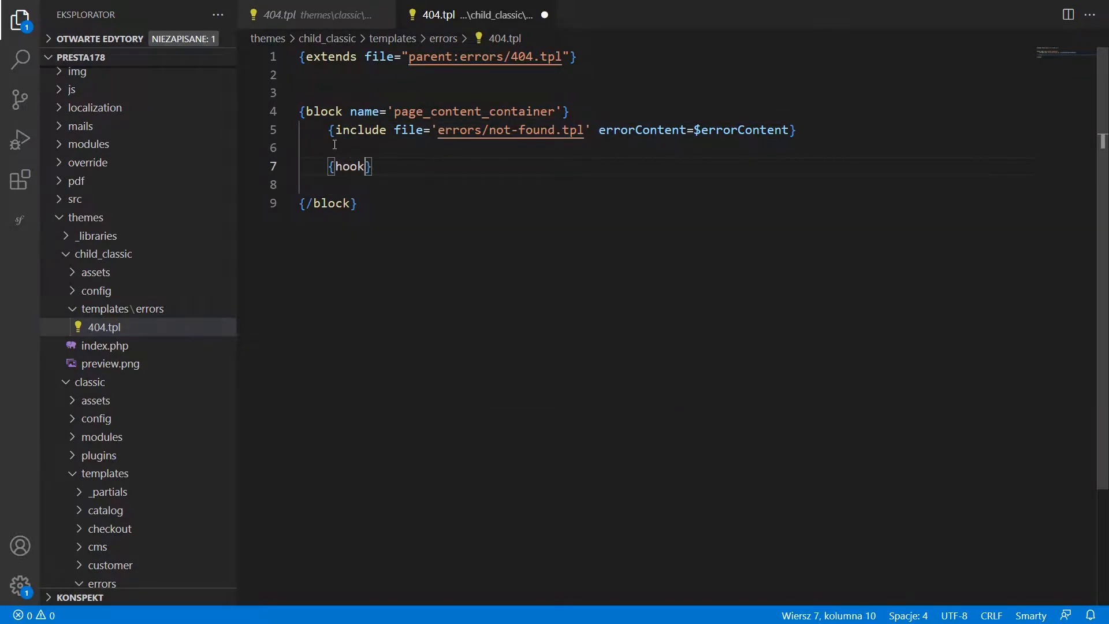
text(h='displayHome')
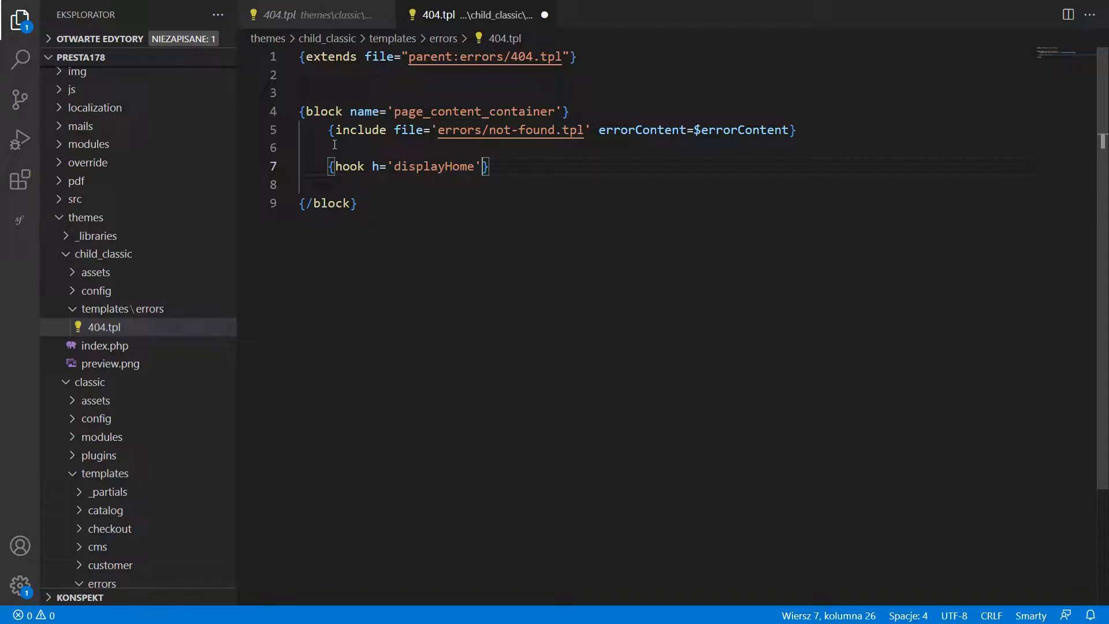
text(mod='ps_featured)
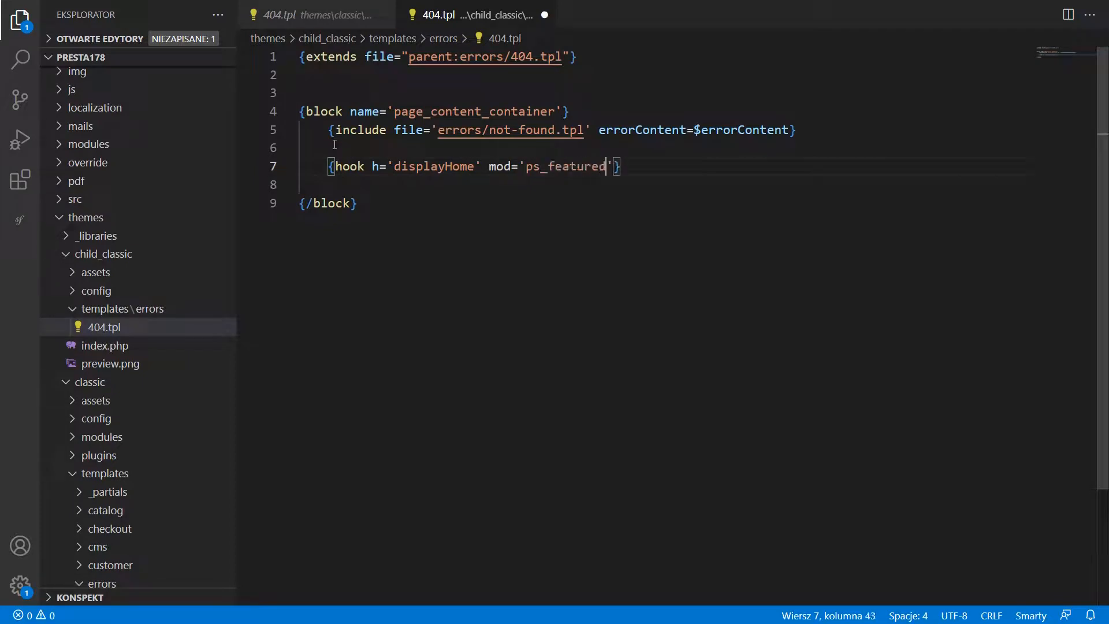
text(products)
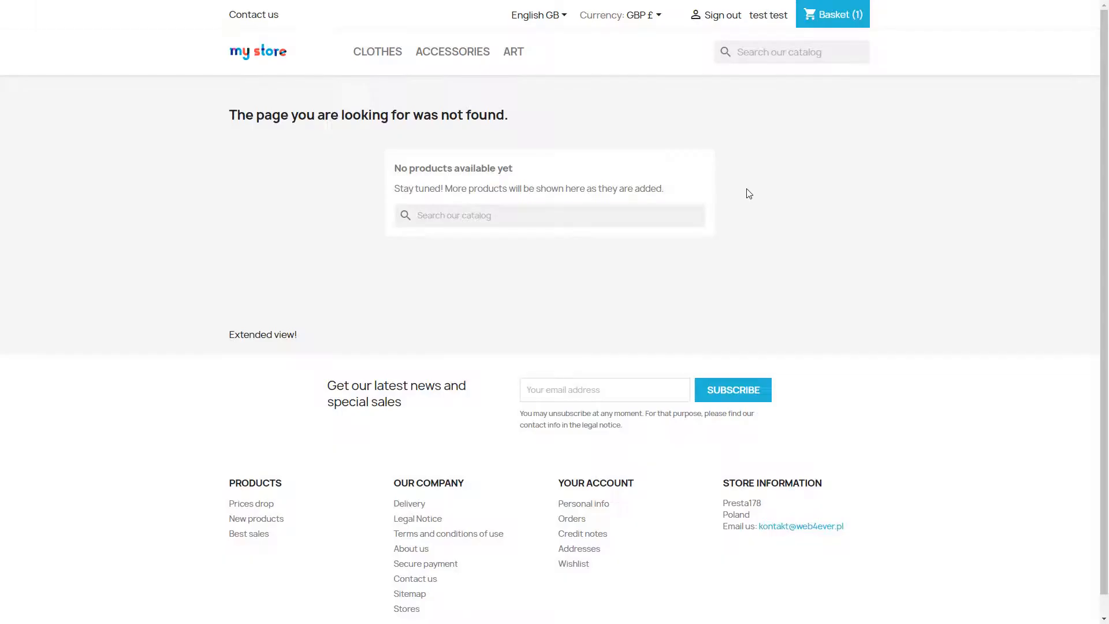
mouse_move(786, 248)
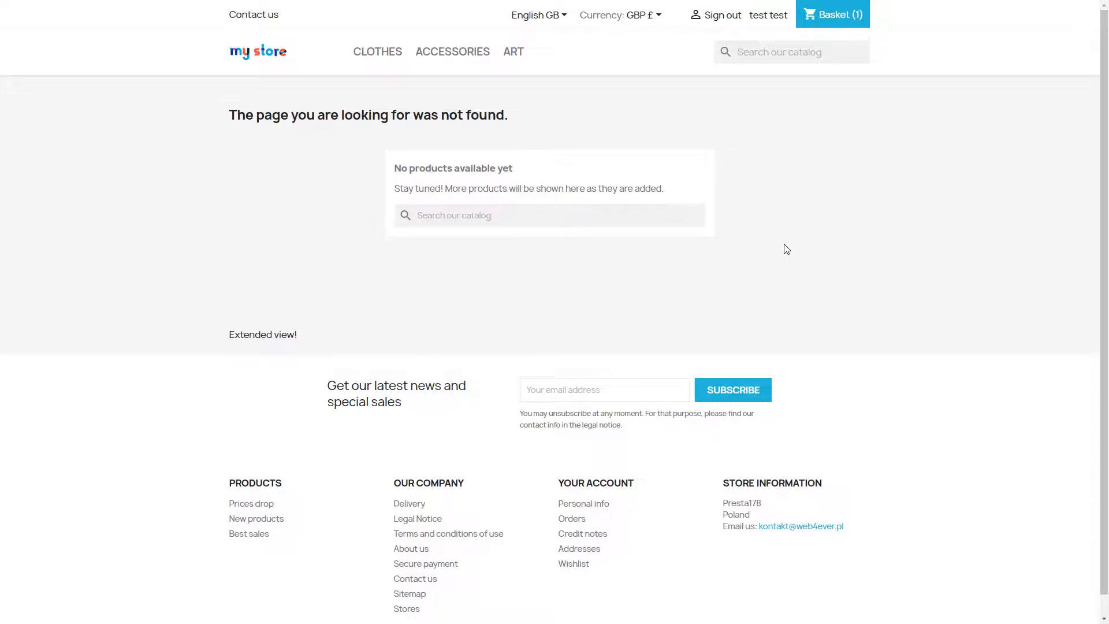
Scroll the reloaded 404 page down to the Popular Products section
scroll(down, 3)
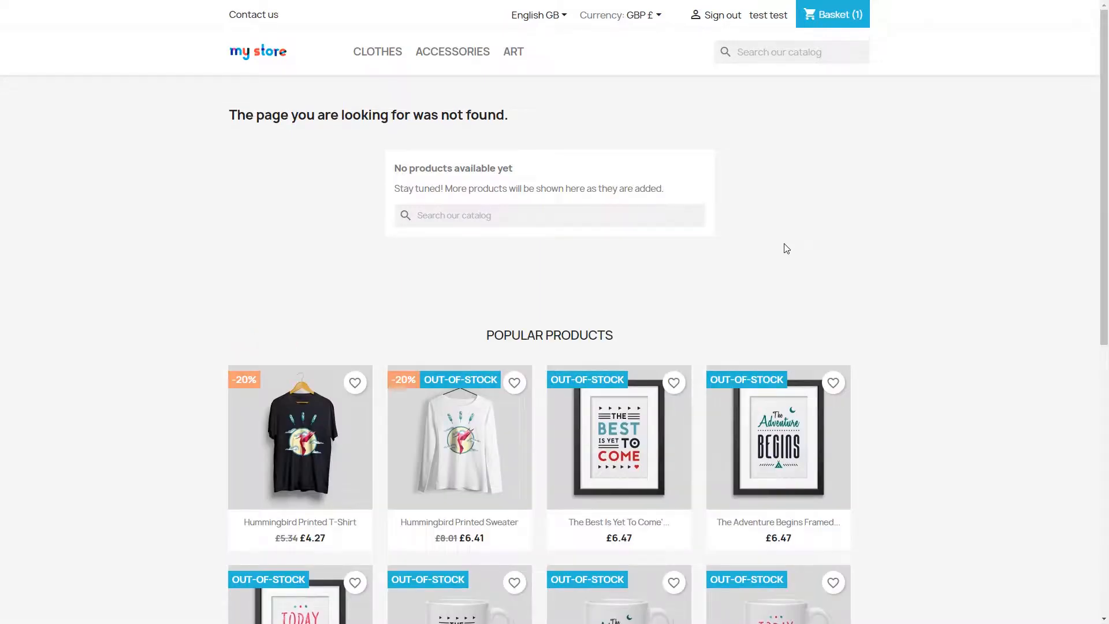
scroll(down, 3)
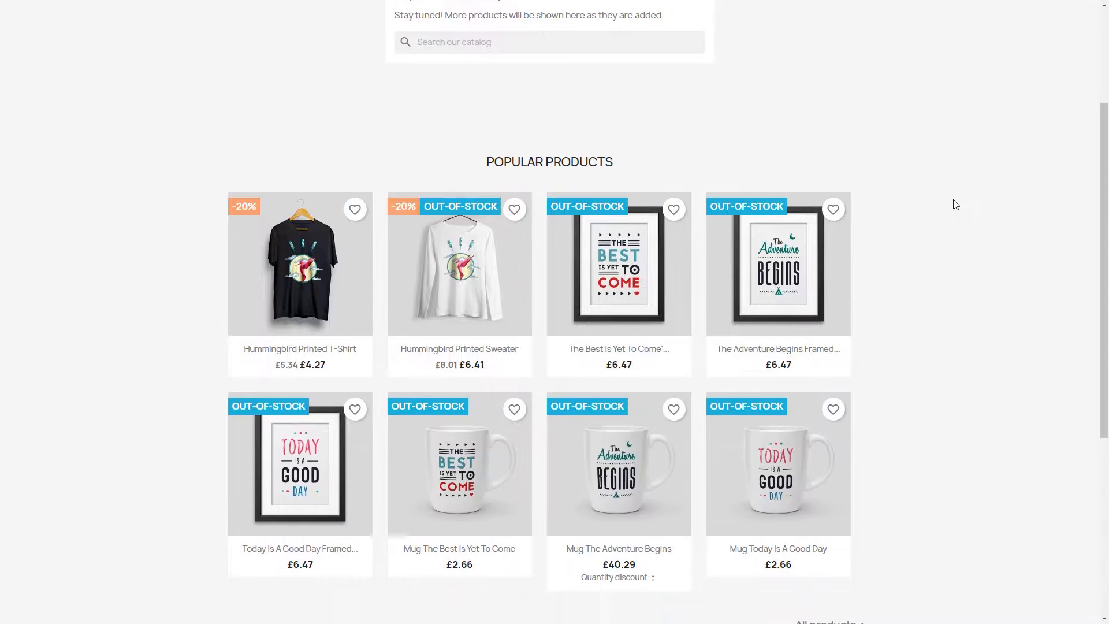
scroll(down, 3)
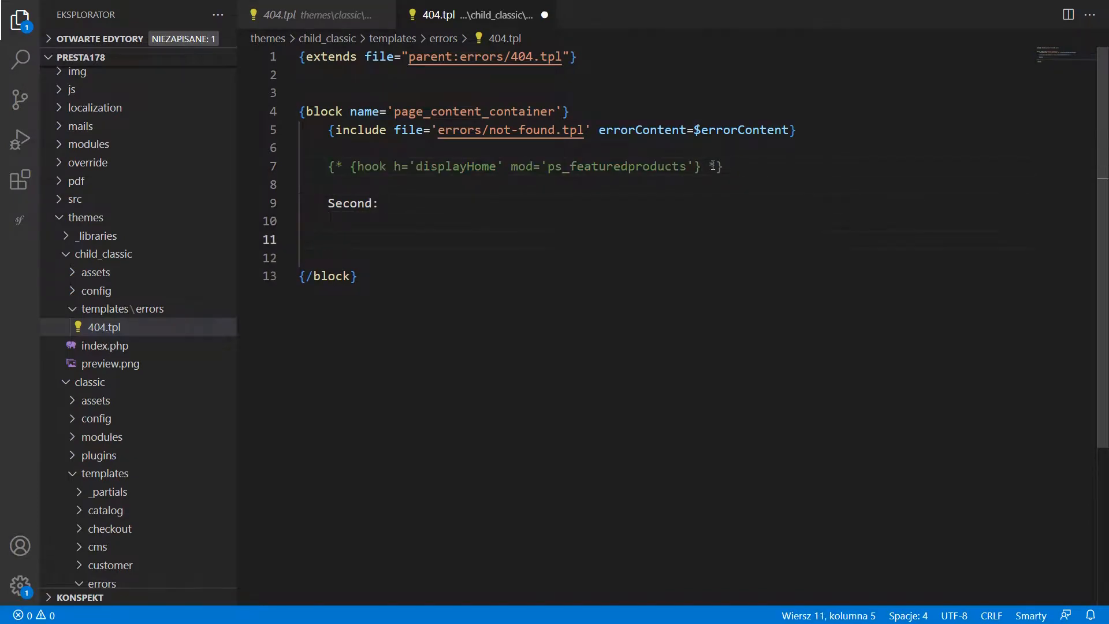
Add {widget name='ps_featuredproducts'} on the line below the Second: label
click(327, 239)
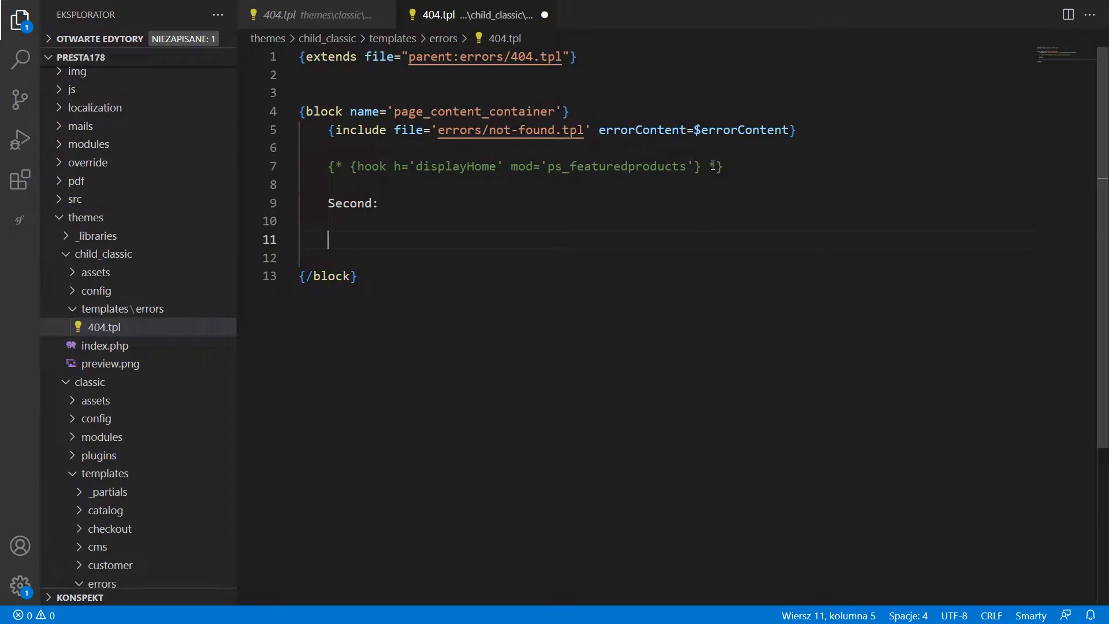
text({widget name='ps'})
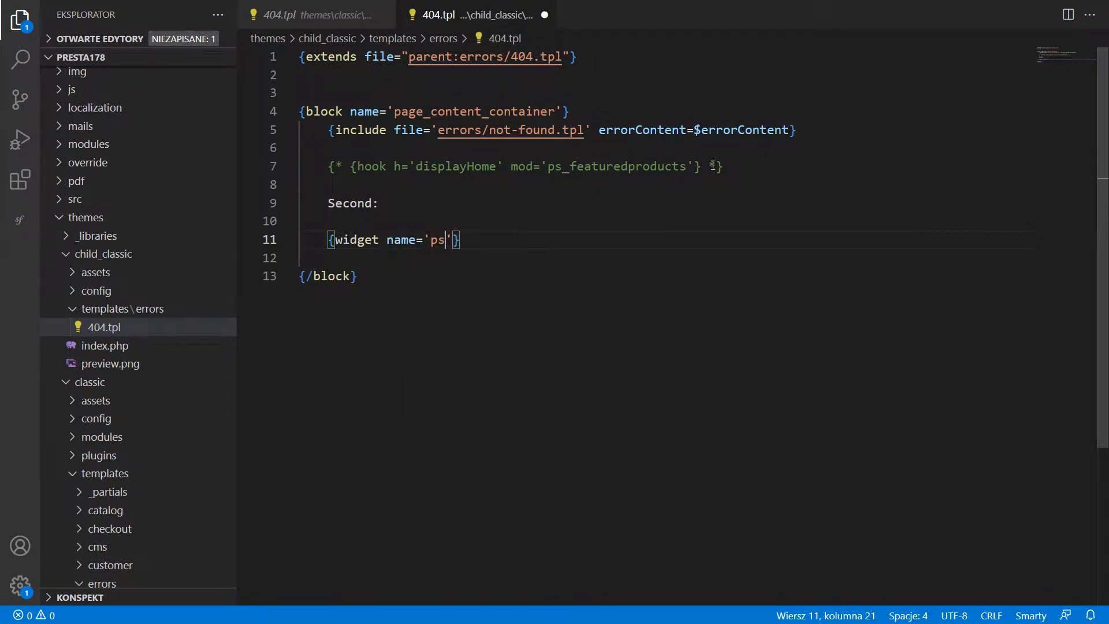
text(_featuredproducts)
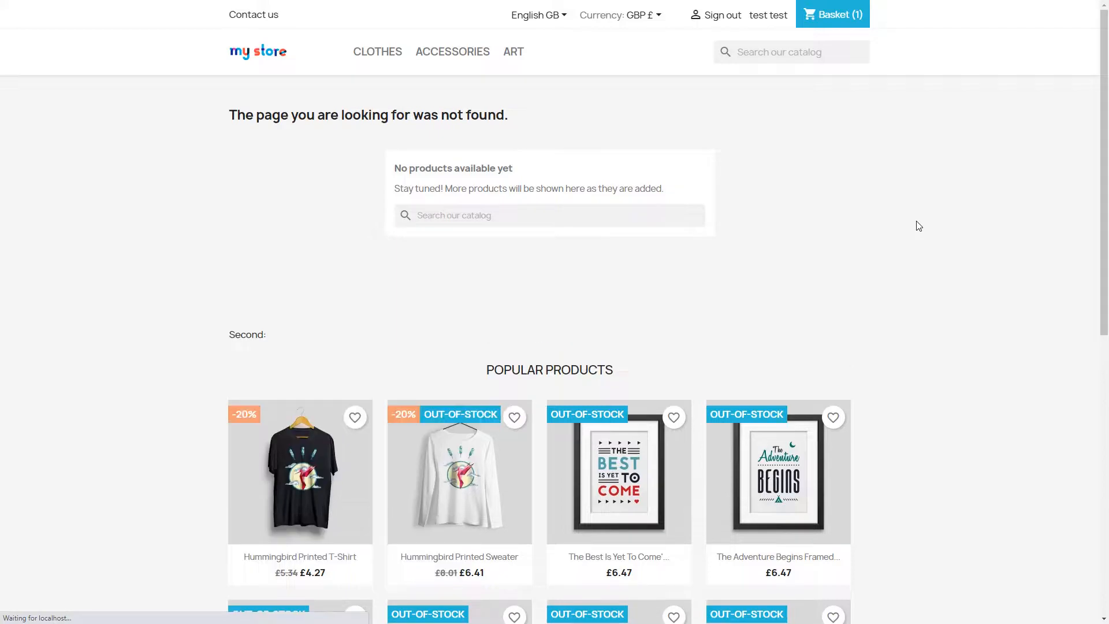
Check products show under Second:, then return to the hook line to uncomment it
scroll(down, 3)
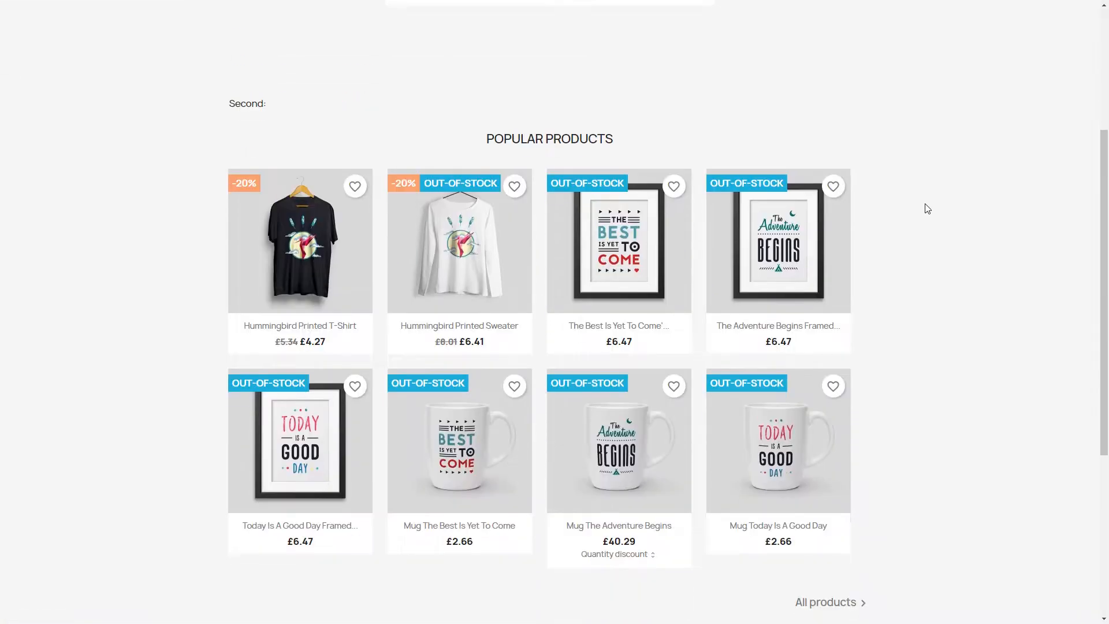
mouse_move(300, 113)
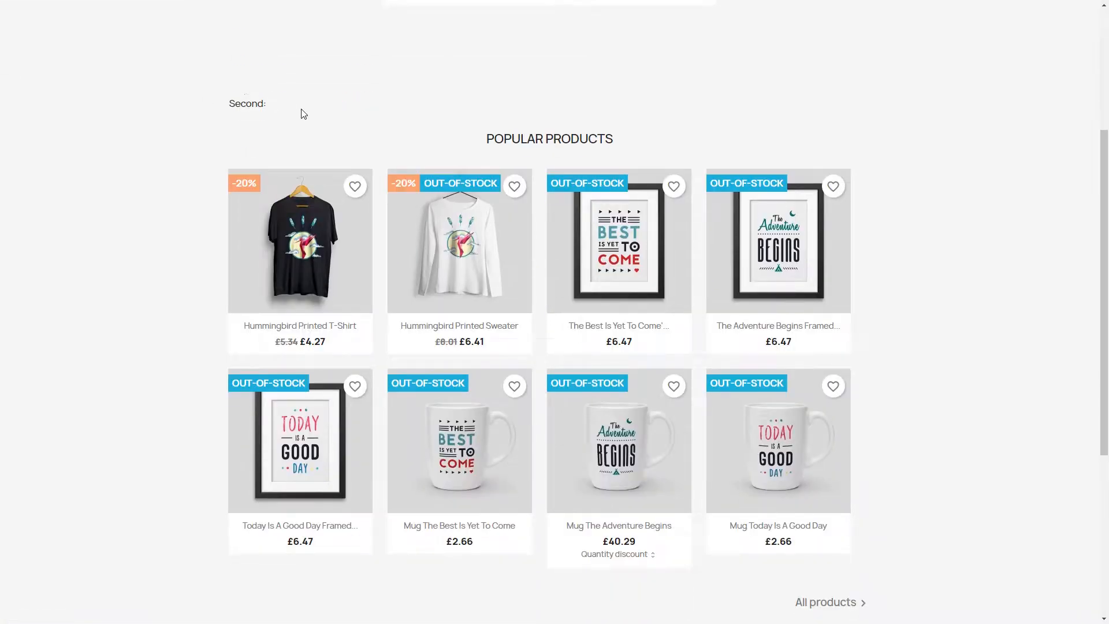
mouse_move(739, 106)
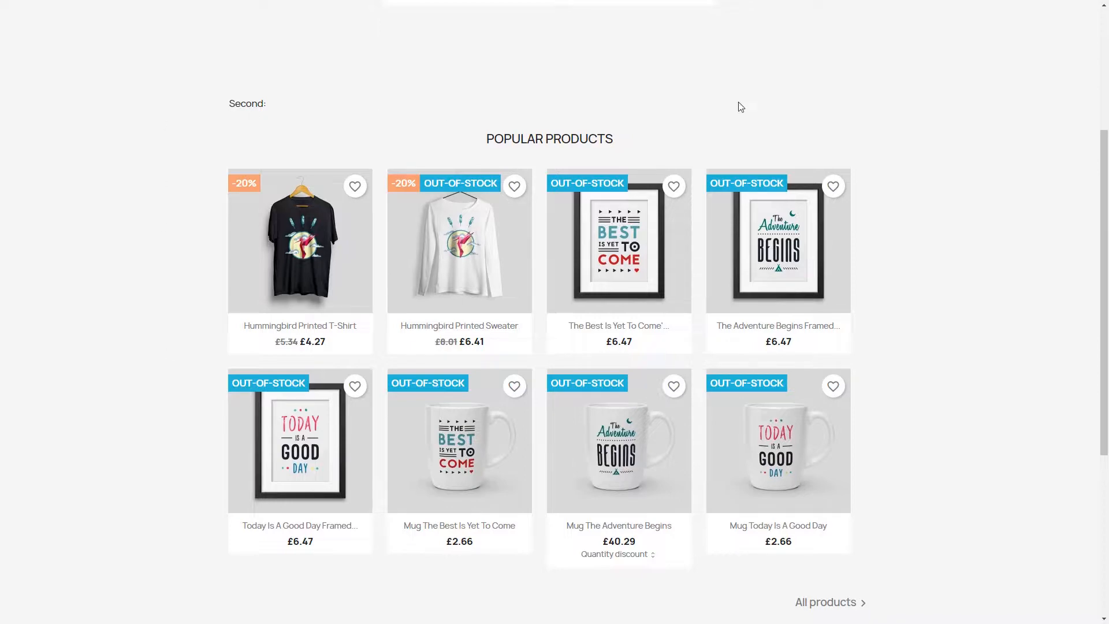
mouse_move(920, 113)
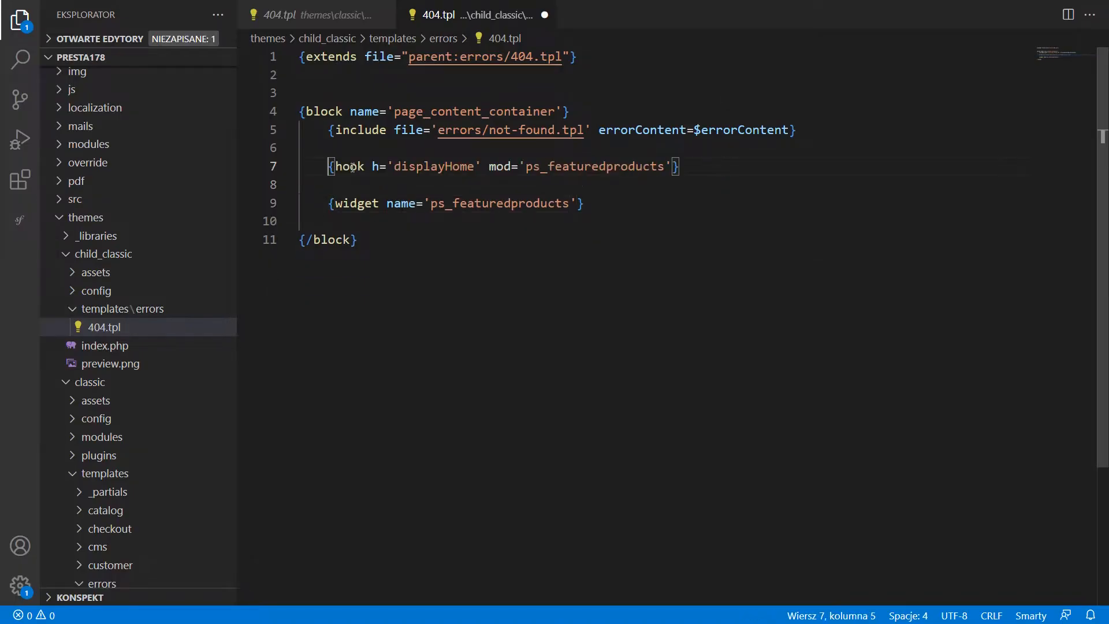
click(741, 167)
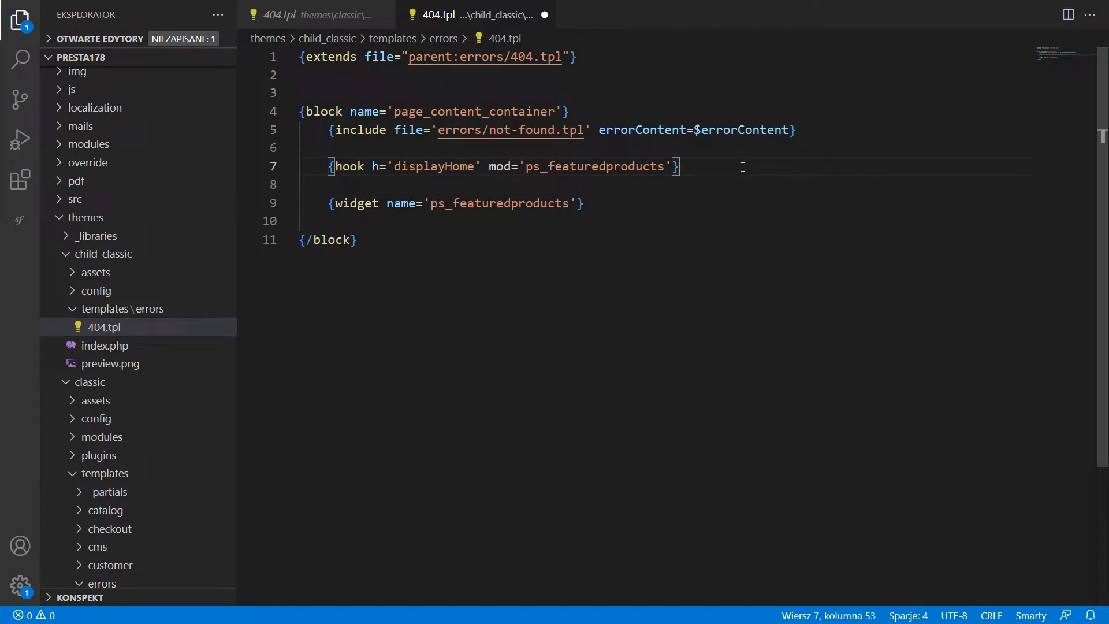